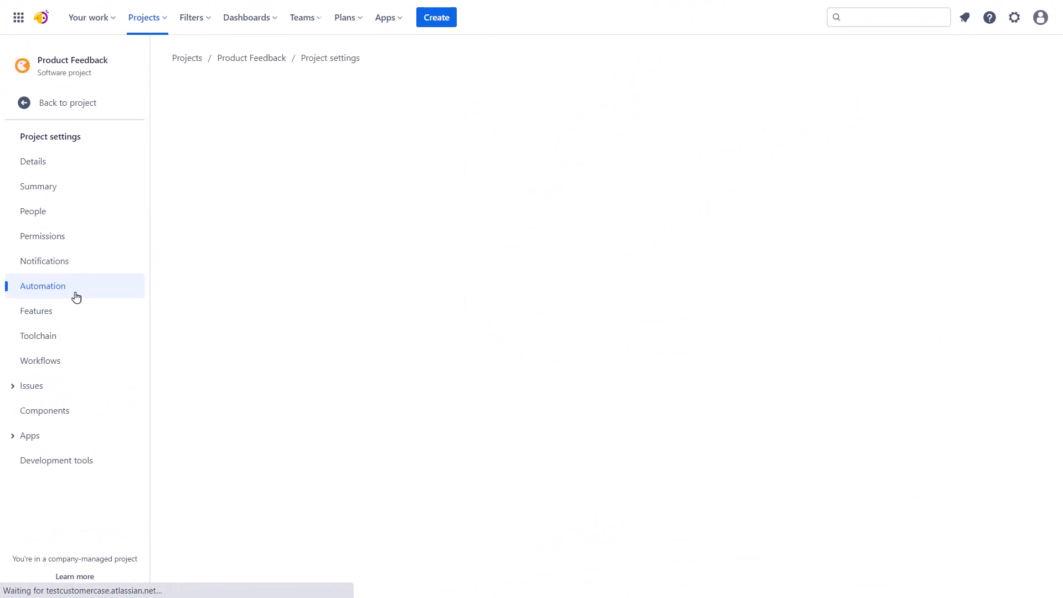
Start a rule on Issue created with a Lookup issues JQL and a compare on lookupIssues.size > 1
{"action": "left_click", "coordinate": [43, 286]}
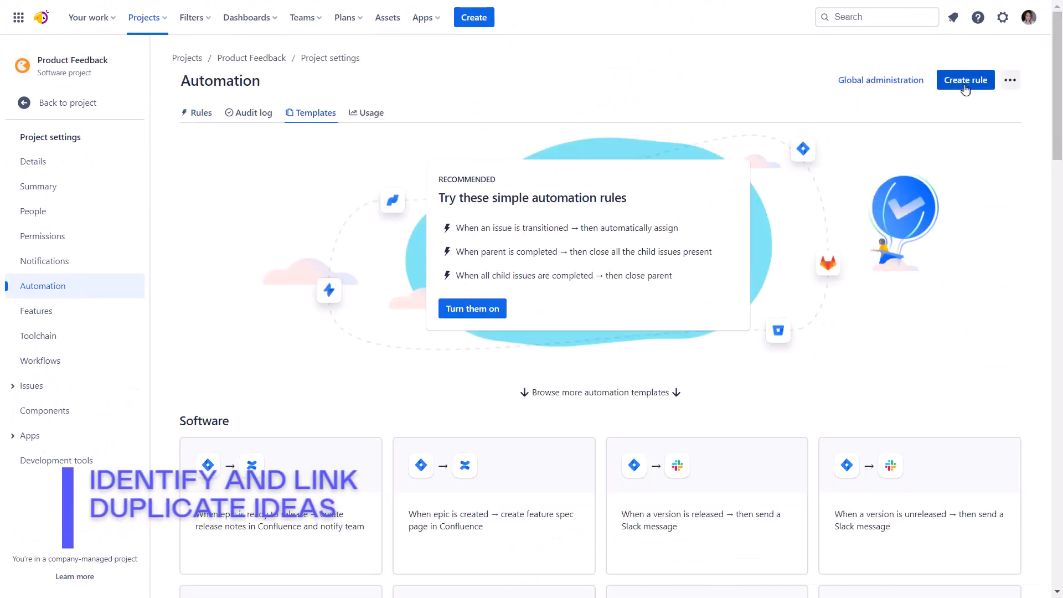
{"action": "left_click", "coordinate": [964, 80]}
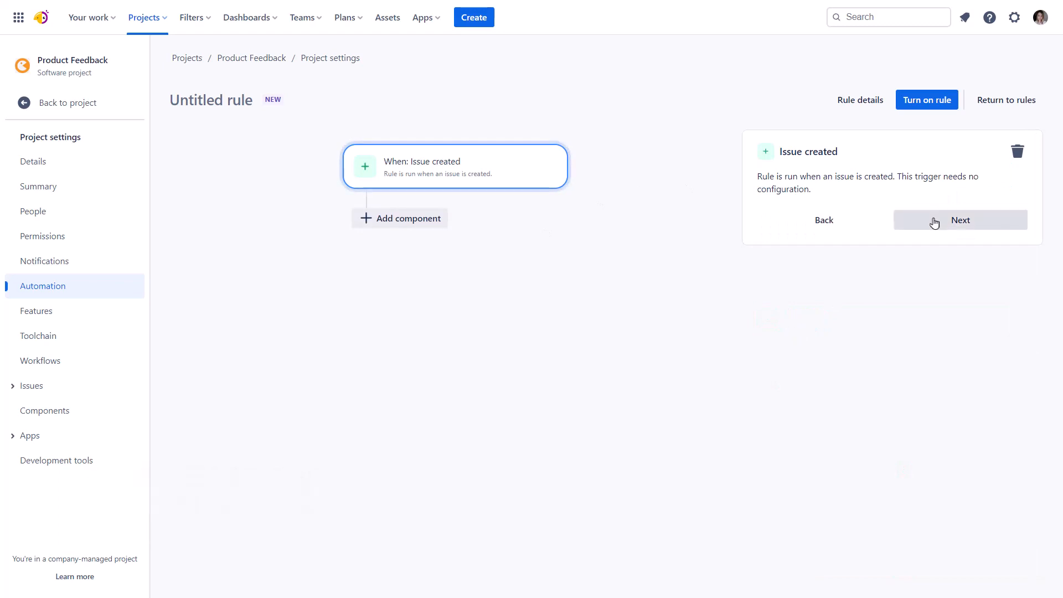
{"action": "left_click", "coordinate": [960, 219]}
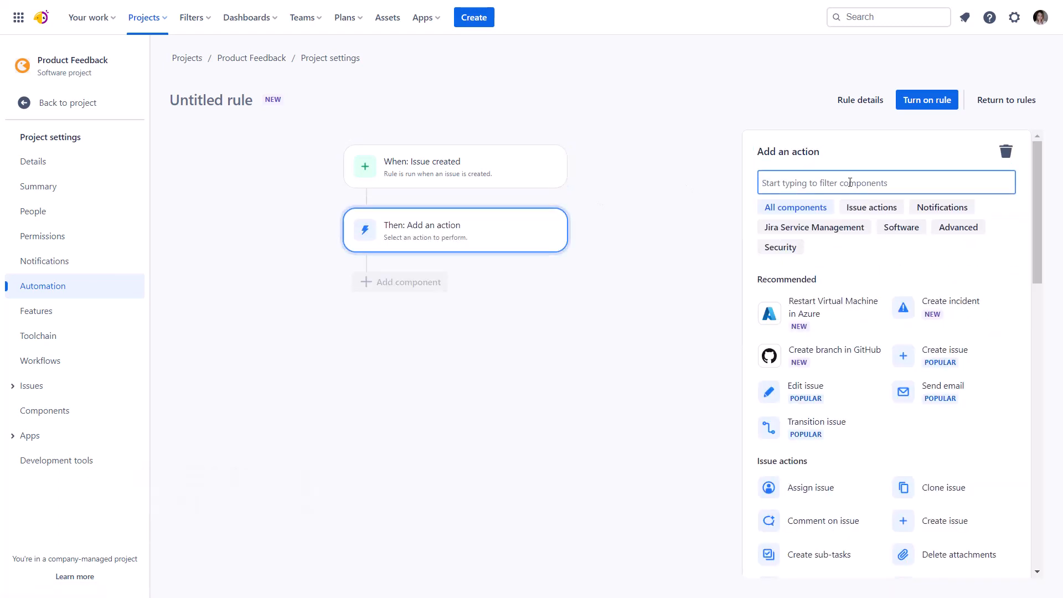
{"action": "type", "text": "loo"}
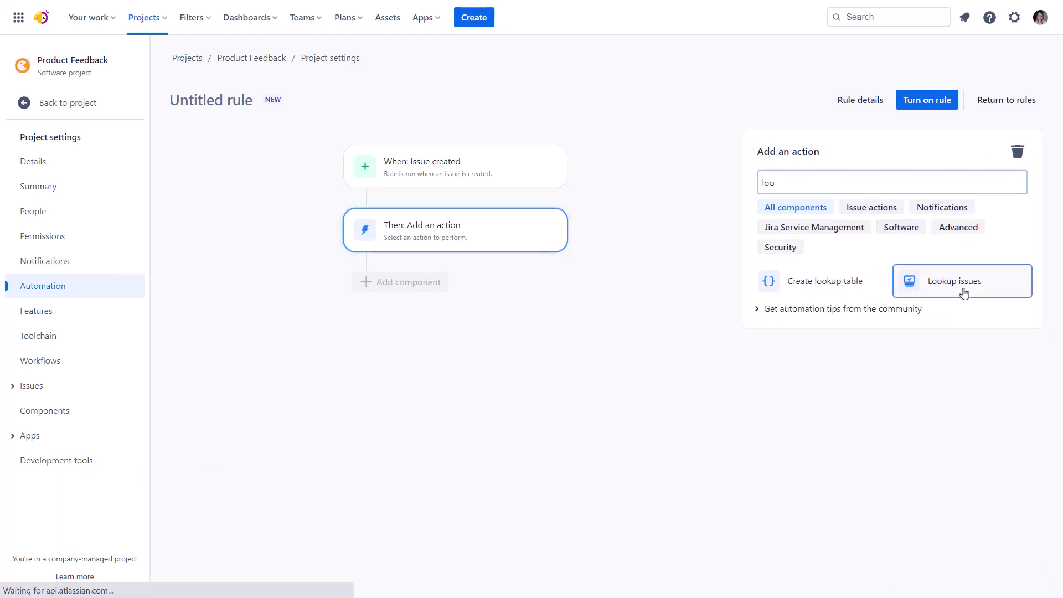
{"action": "left_click", "coordinate": [961, 281]}
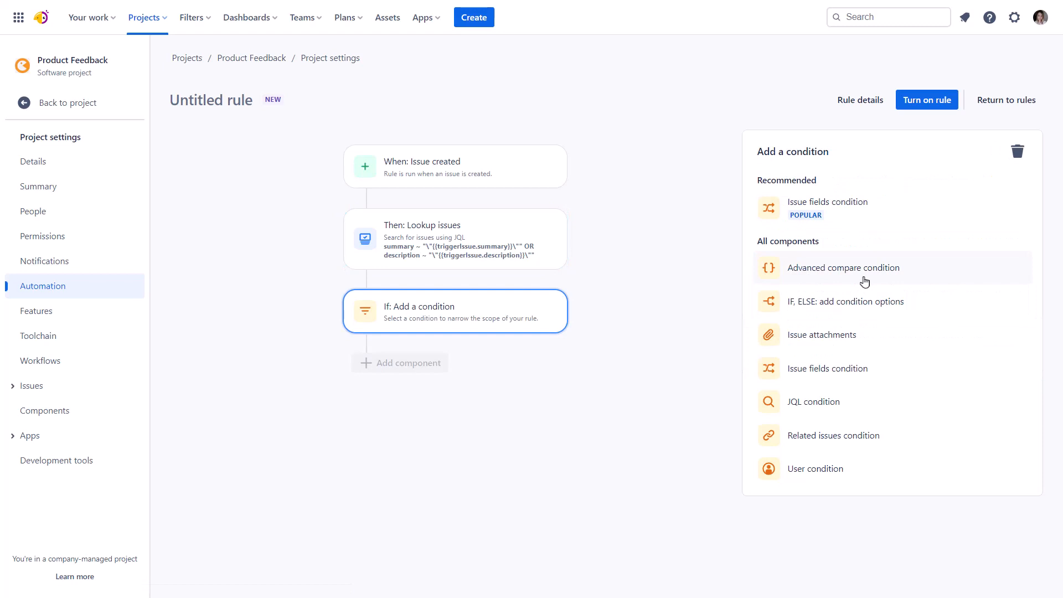
{"action": "left_click", "coordinate": [842, 267]}
{"action": "type", "text": "lin"}
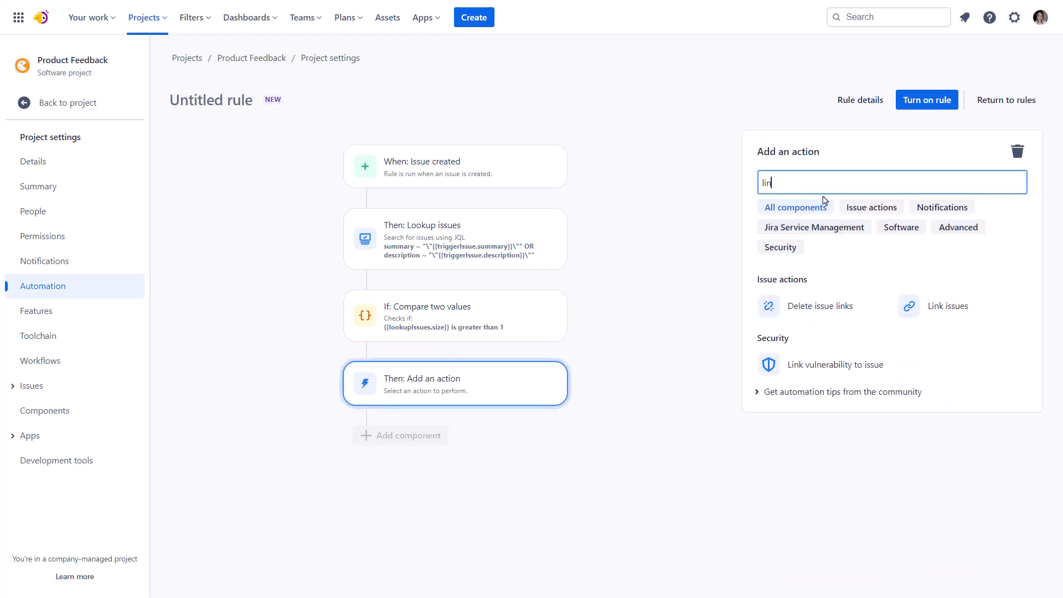
Add a Link issues 'relates to' action on the lookup results, name it 'Duplicated ideas' and turn it on
{"action": "left_click", "coordinate": [946, 306]}
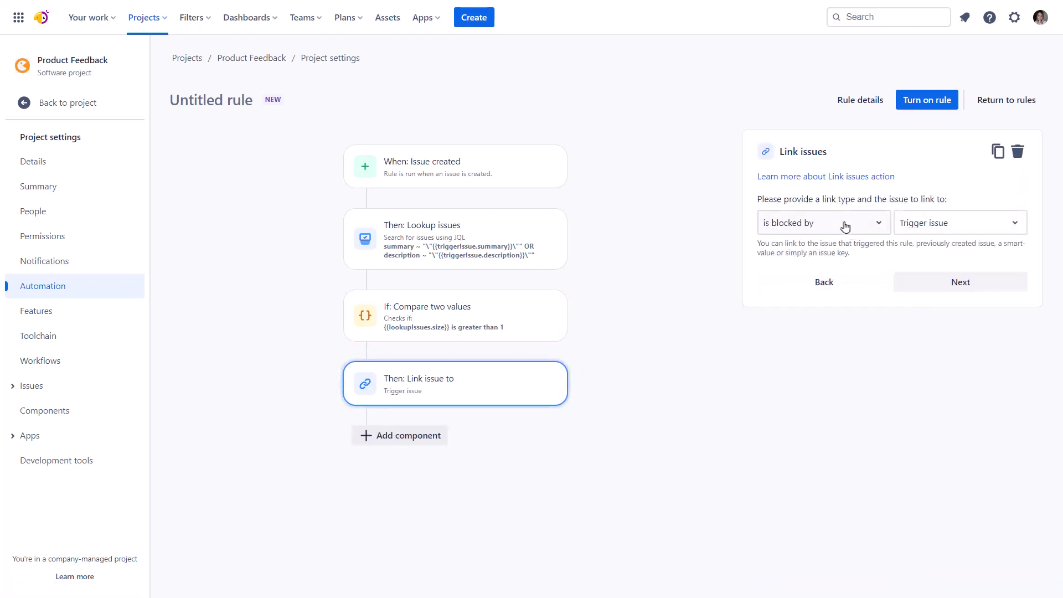
{"action": "left_click", "coordinate": [823, 222]}
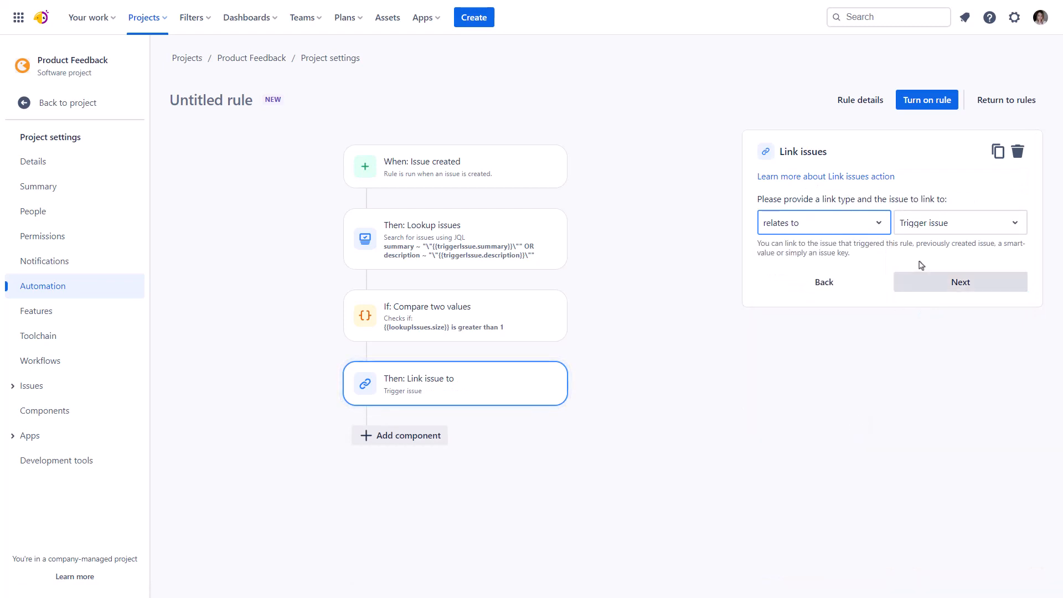
{"action": "type", "text": "{{lookupIssues.size}}"}
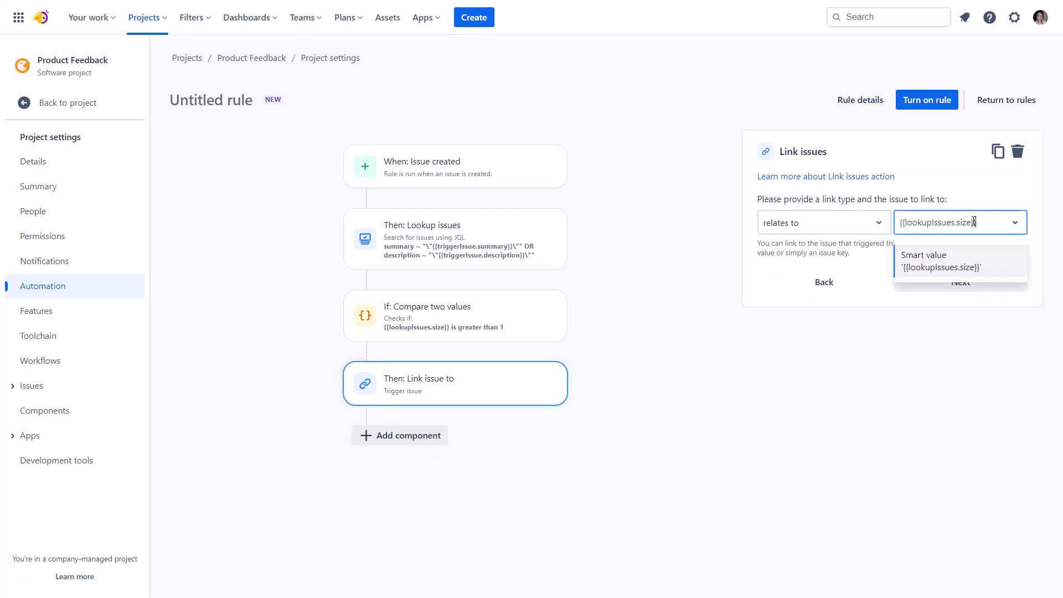
{"action": "key", "text": "Backspace"}
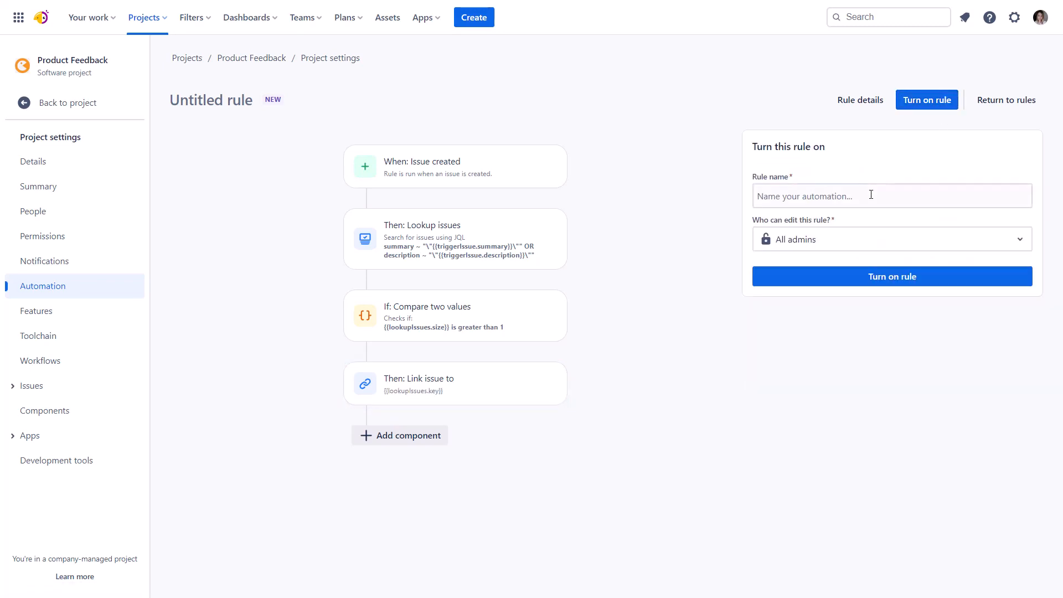
{"action": "type", "text": "Duplicated ideas"}
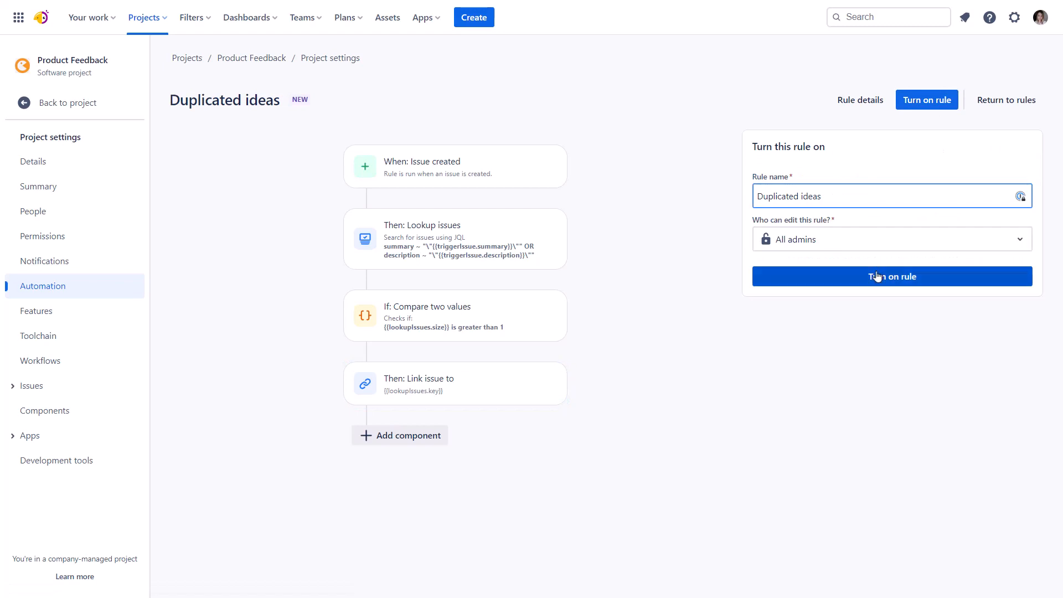
{"action": "left_click", "coordinate": [891, 276]}
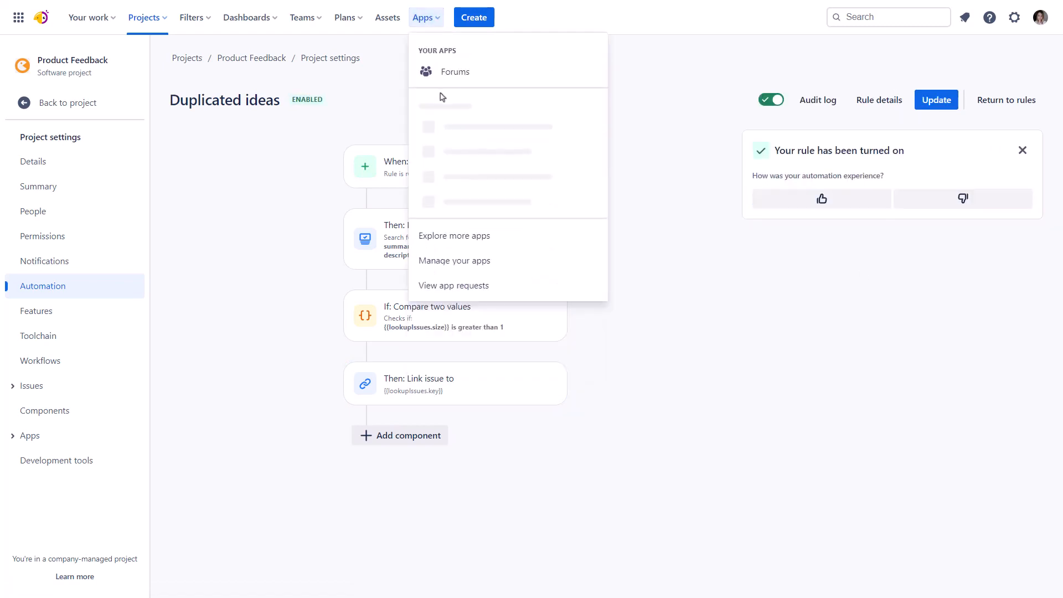
Submit the 'Visual representation' idea in Customer Case and view its linked issues in Jira
{"action": "left_click", "coordinate": [454, 71]}
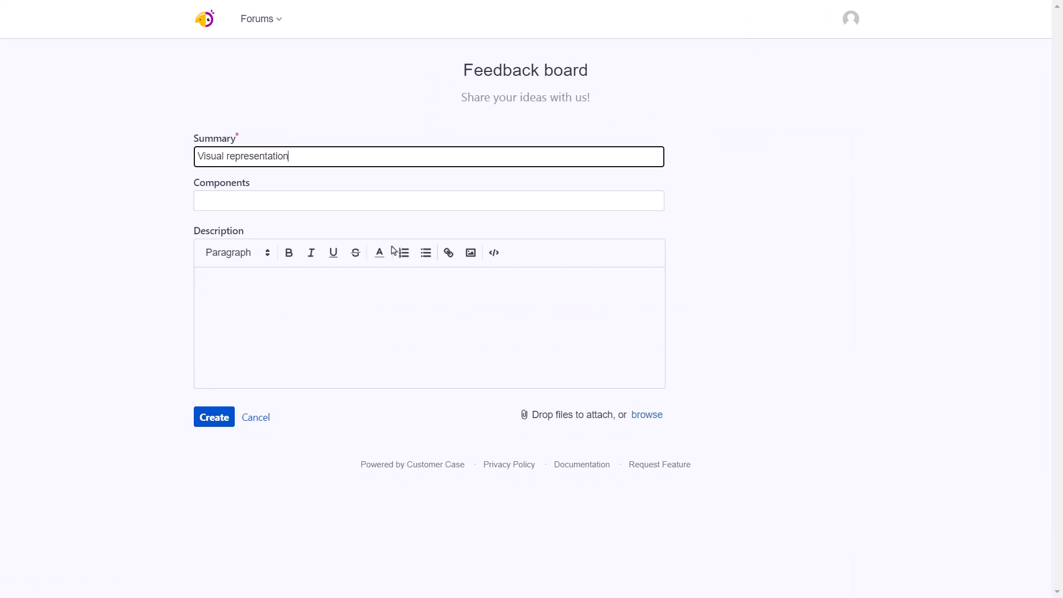
{"action": "left_click", "coordinate": [214, 416]}
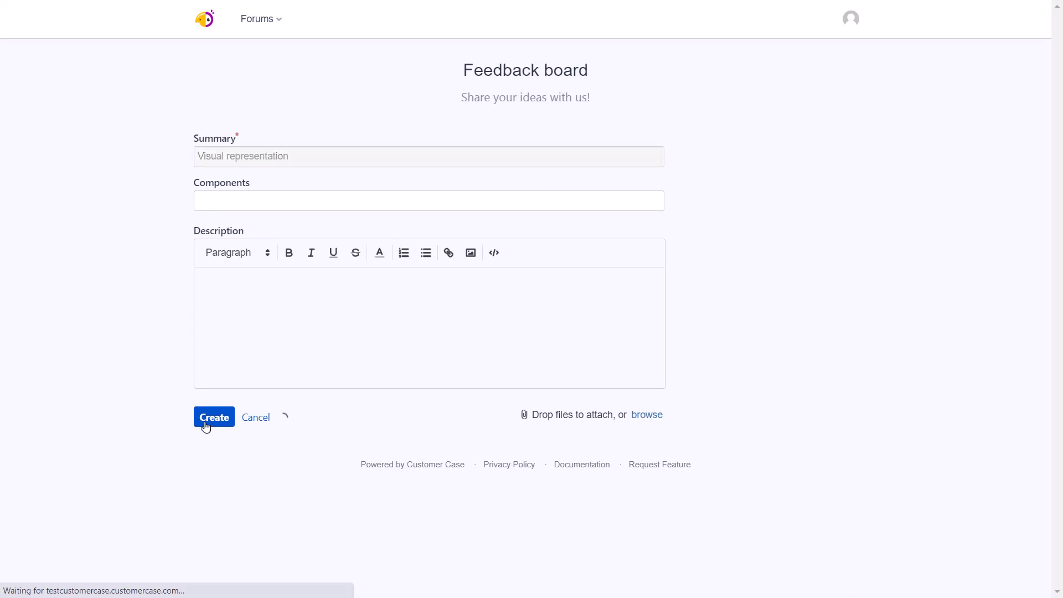
{"action": "left_click", "coordinate": [214, 416]}
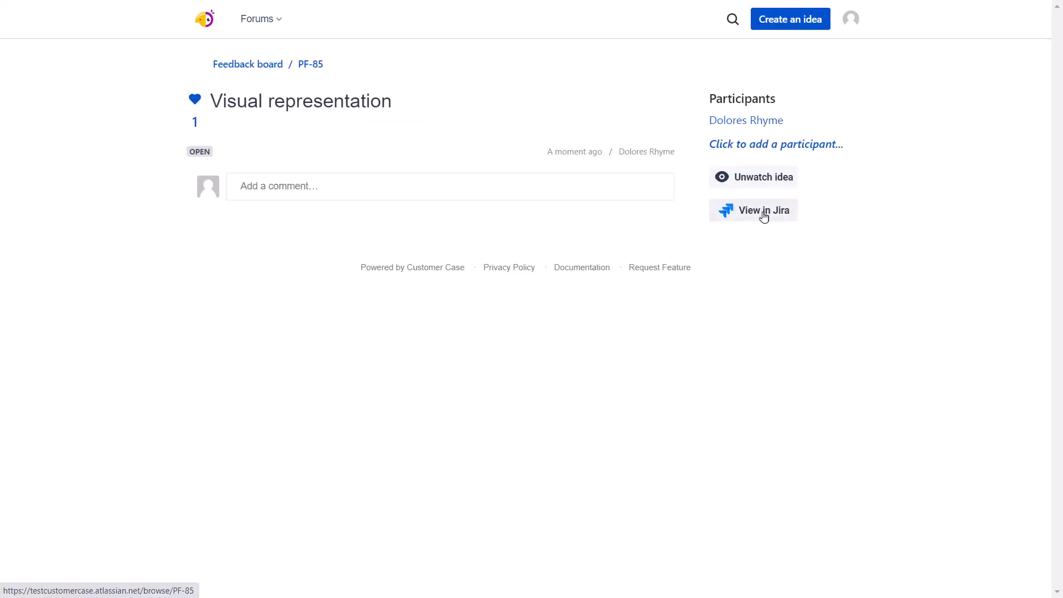
{"action": "left_click", "coordinate": [753, 210]}
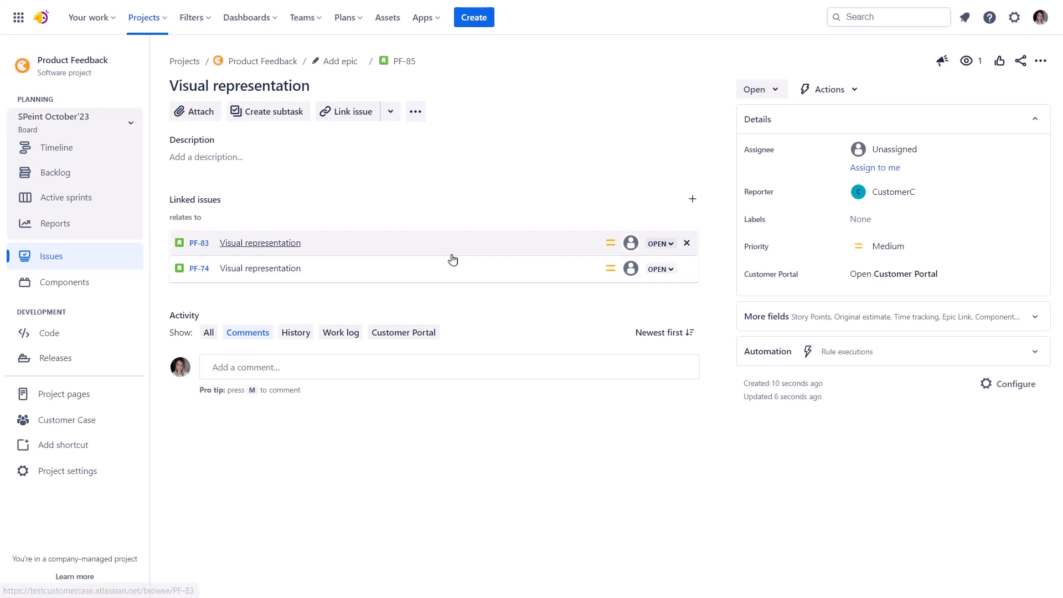
{"action": "mouse_move", "coordinate": [286, 252]}
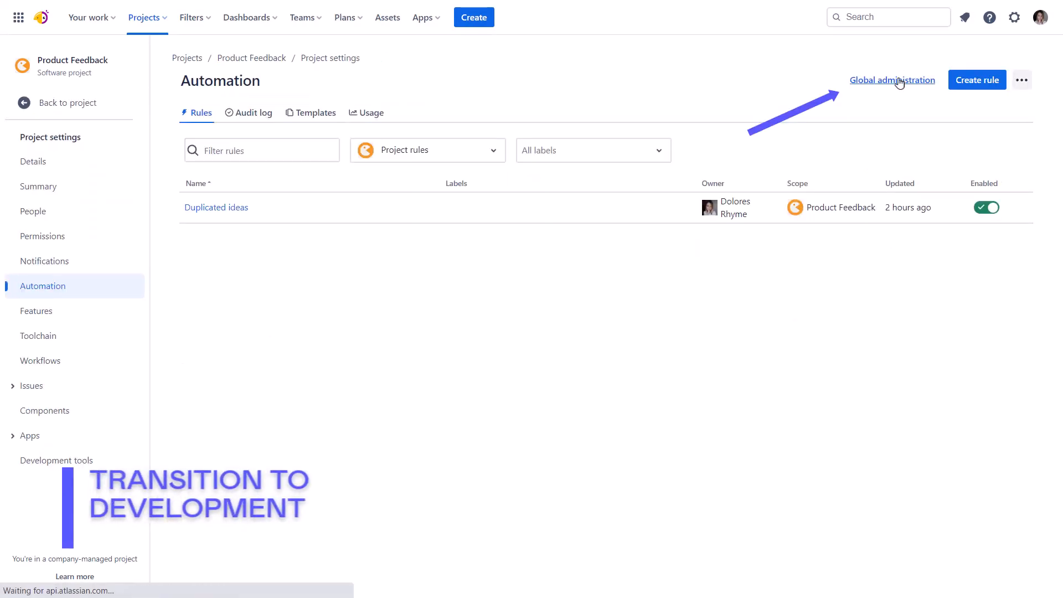
Draft a global rule on transition to Selected for Development that clones the issue into Dev Team as a Task
{"action": "left_click", "coordinate": [893, 80]}
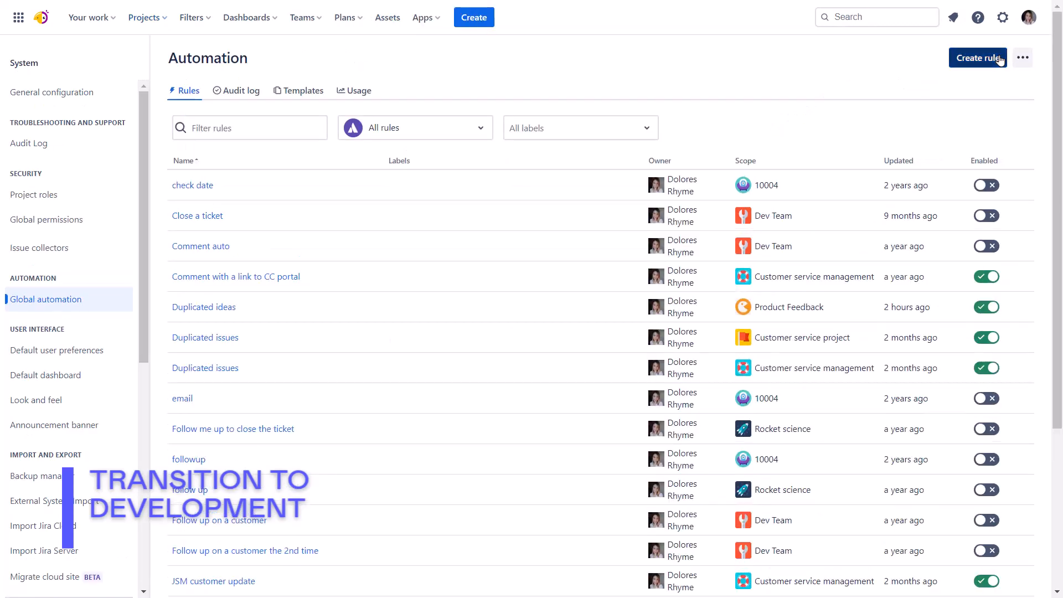
{"action": "type", "text": "tra"}
{"action": "type", "text": "sel"}
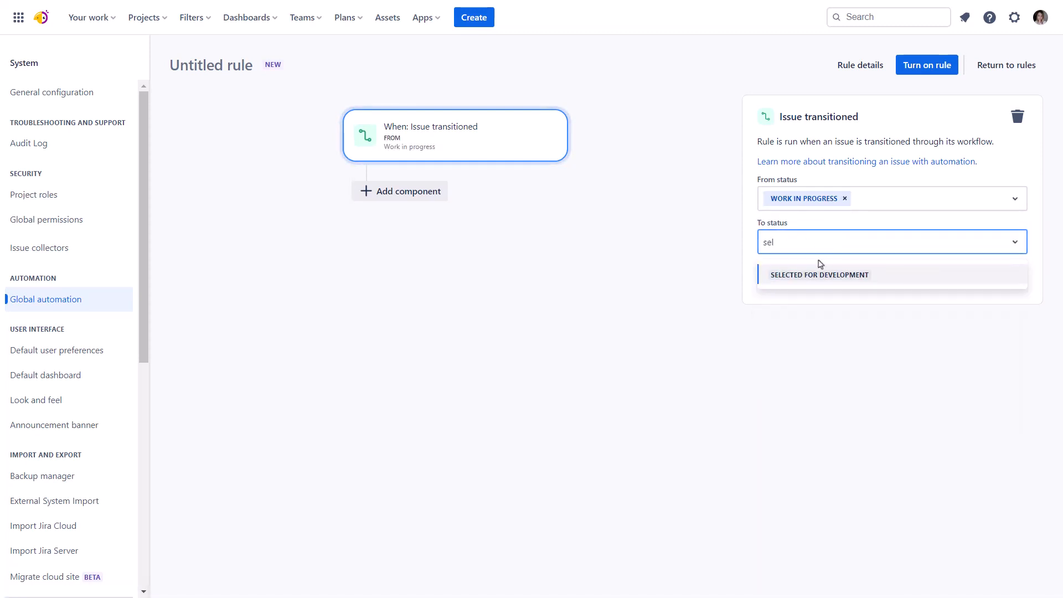
{"action": "left_click", "coordinate": [819, 274]}
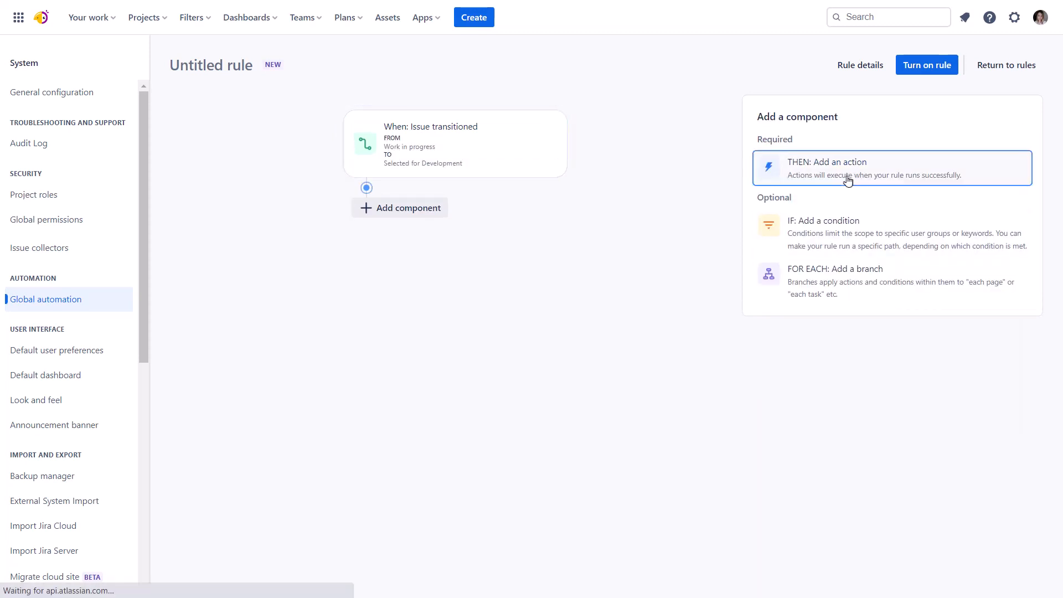
{"action": "left_click", "coordinate": [826, 168]}
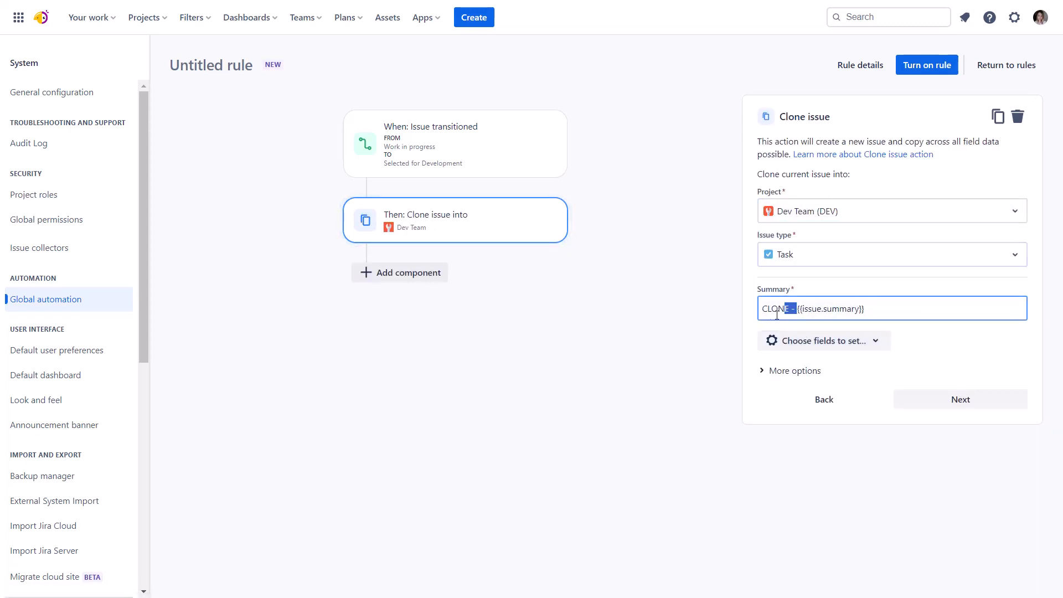
{"action": "left_click", "coordinate": [823, 340]}
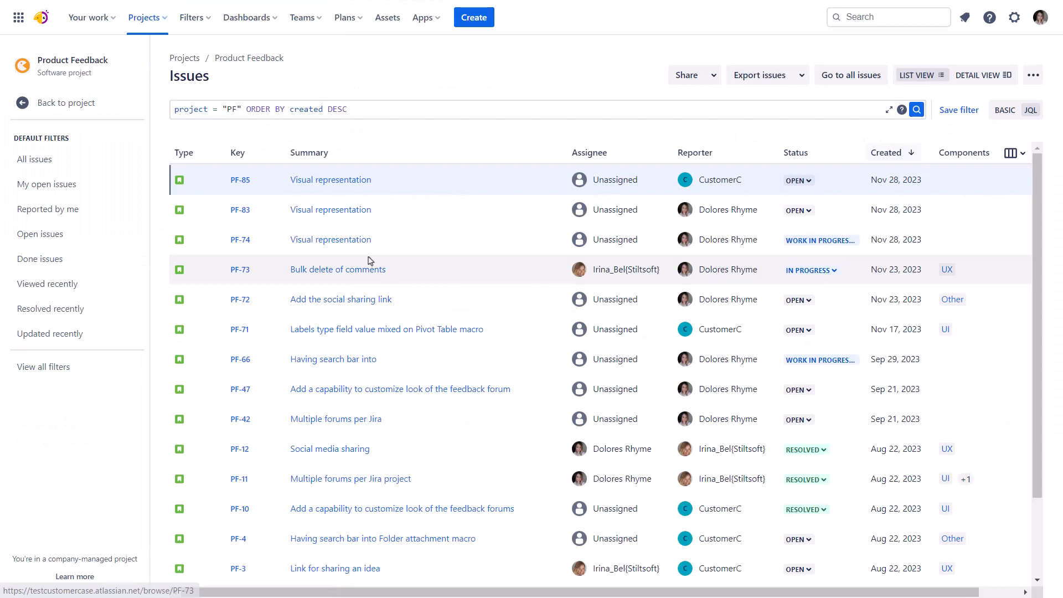
Transition PF-74 to Selected for Development and reach the Dev Team automation rules
{"action": "left_click", "coordinate": [820, 239]}
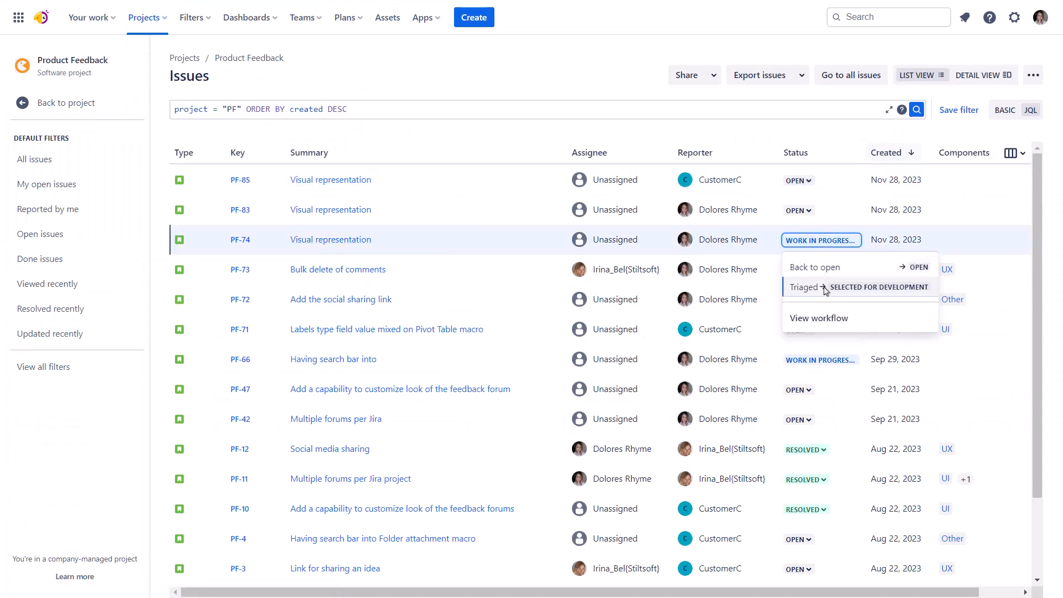
{"action": "left_click", "coordinate": [858, 287]}
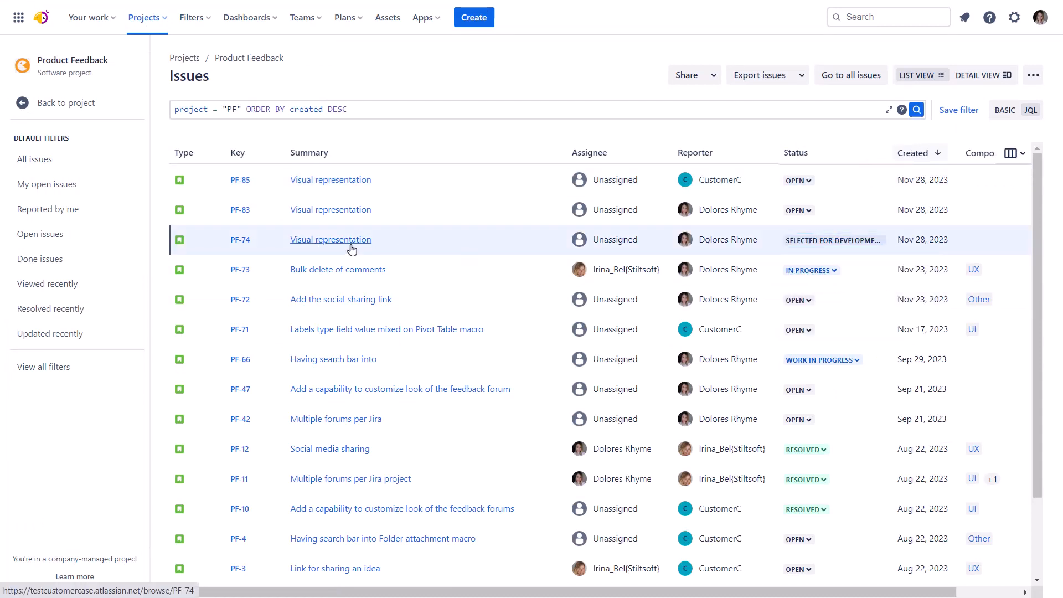
{"action": "left_click", "coordinate": [330, 239]}
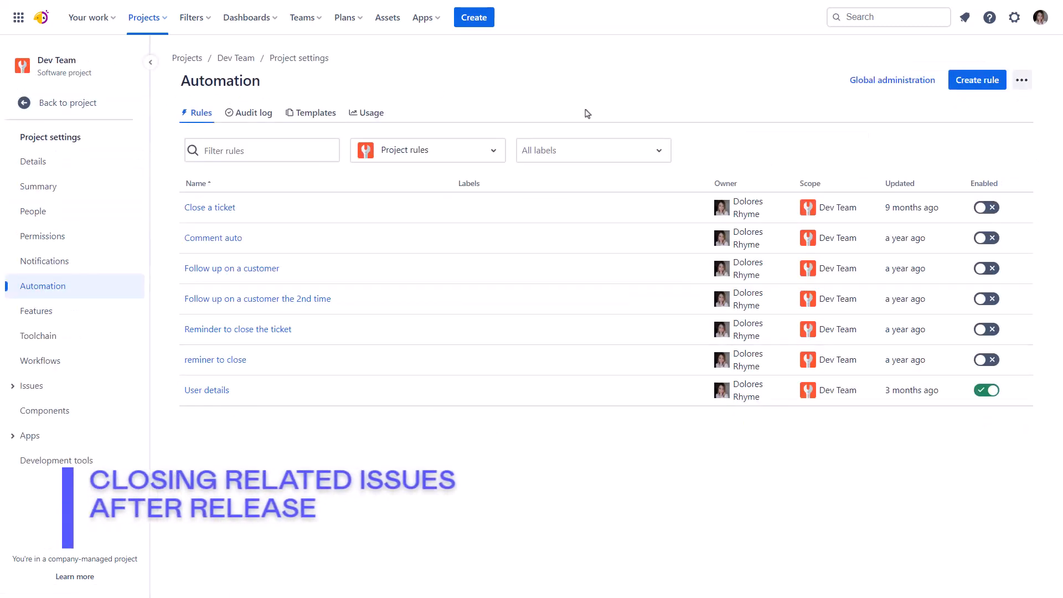
Start a rule on transition from In Progress to Closed with a branch over related issues
{"action": "left_click", "coordinate": [976, 80]}
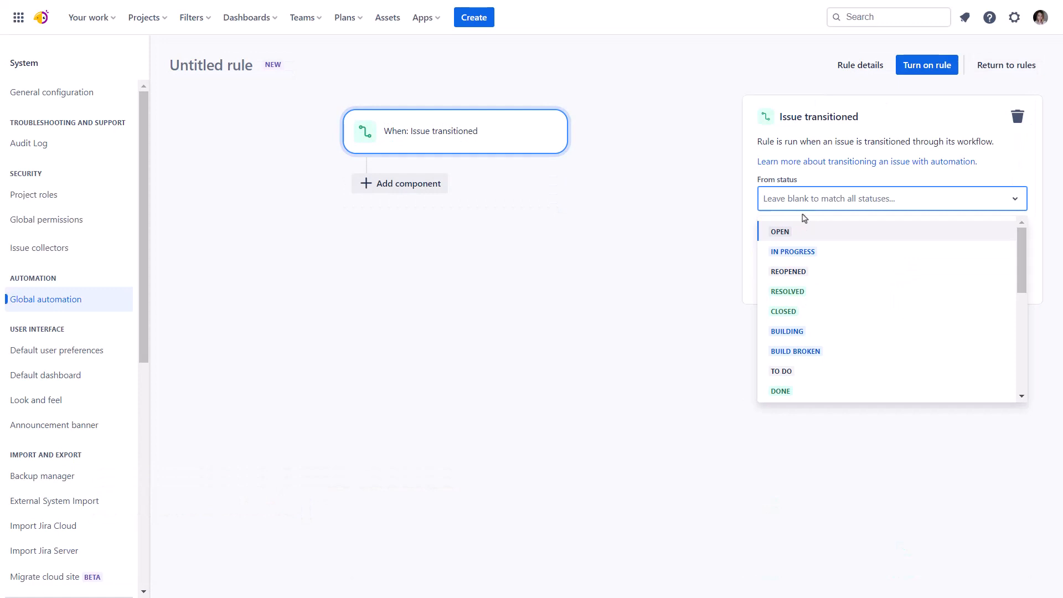
{"action": "left_click", "coordinate": [791, 252]}
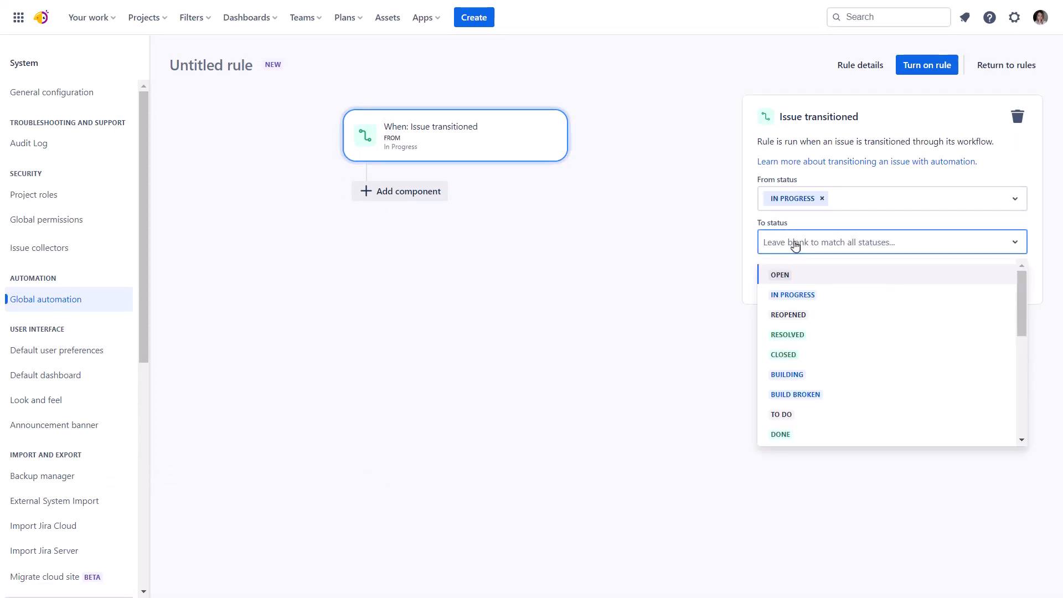
{"action": "left_click", "coordinate": [783, 354]}
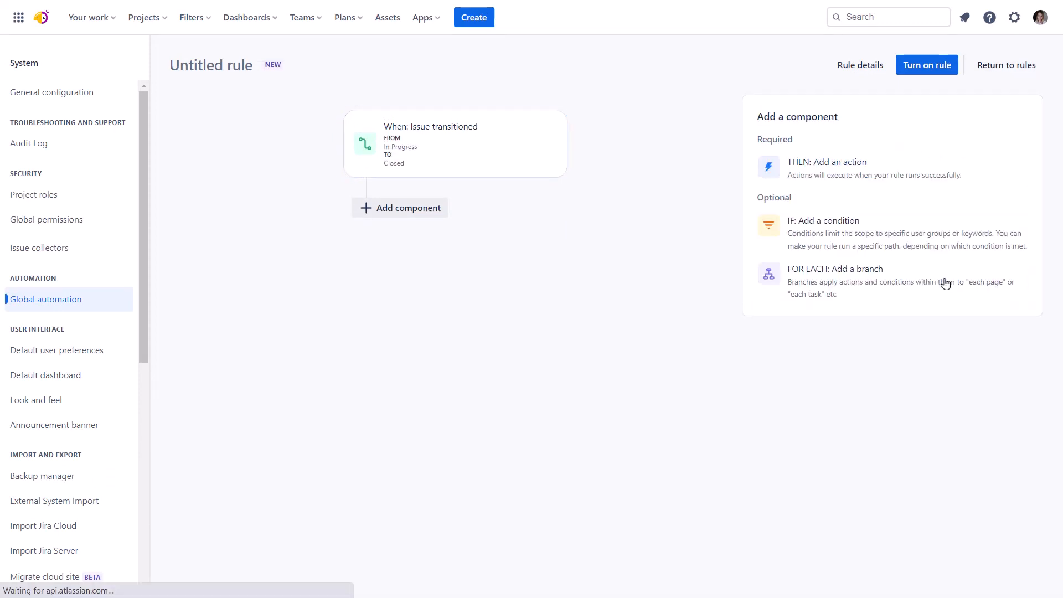
{"action": "left_click", "coordinate": [837, 274]}
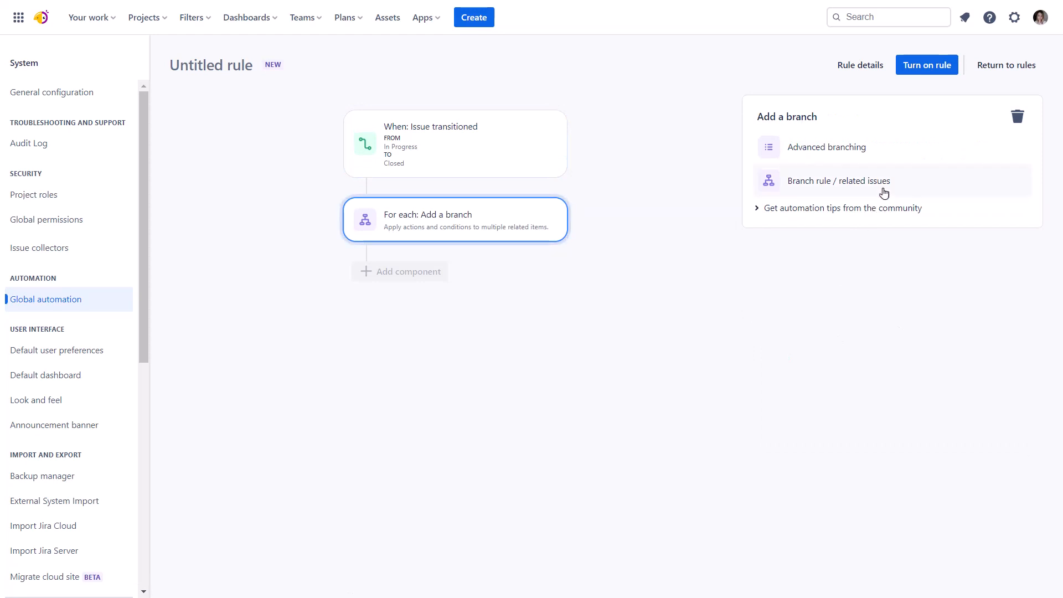
{"action": "left_click", "coordinate": [838, 181]}
{"action": "type", "text": "tr"}
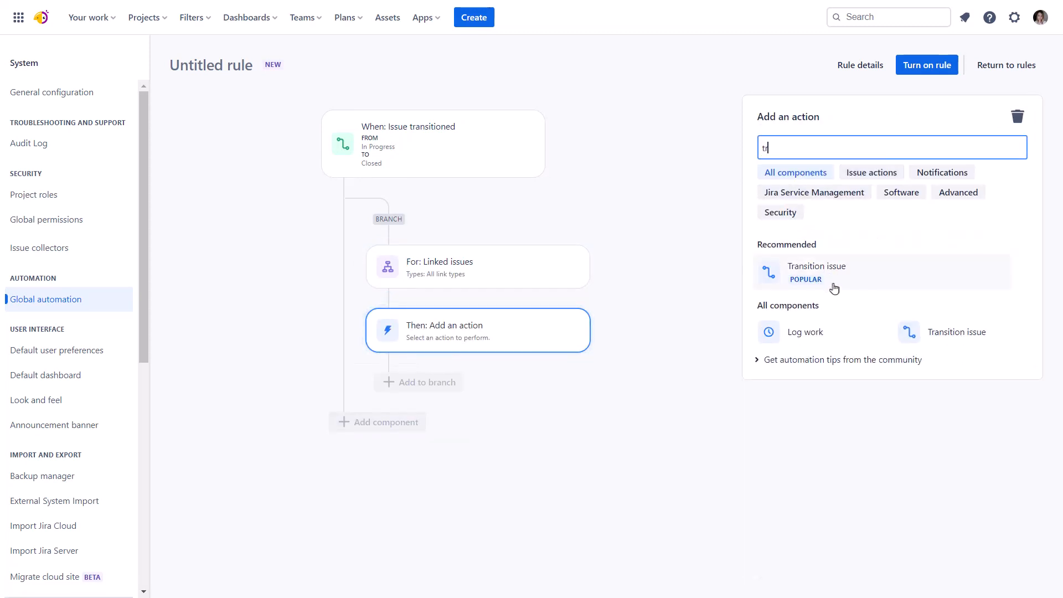
Transition branched issues to Resolved, name the rule 'Close related issues after release' and turn it on
{"action": "left_click", "coordinate": [816, 271]}
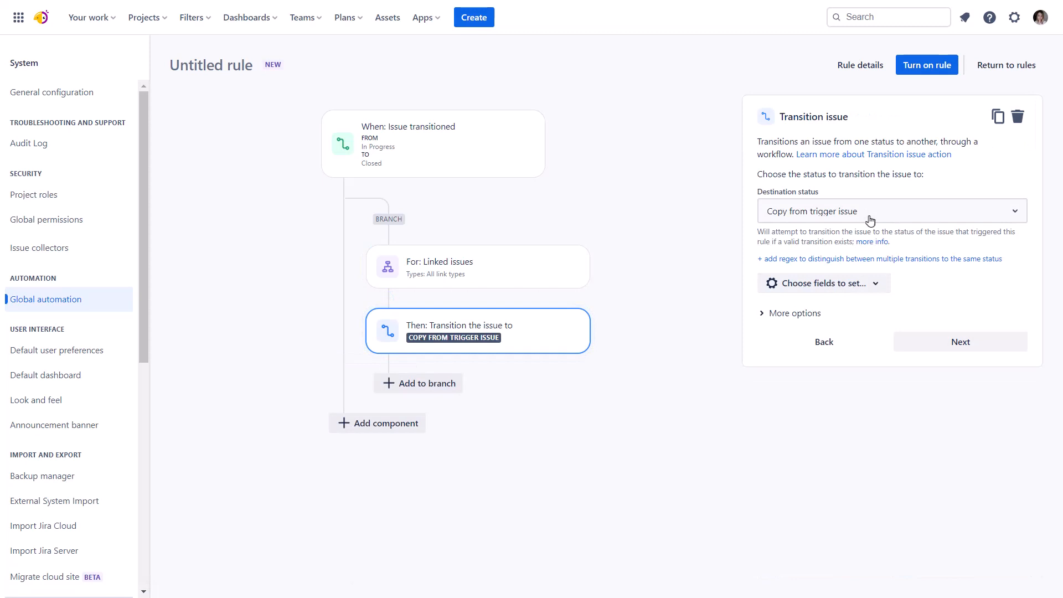
{"action": "left_click", "coordinate": [889, 211]}
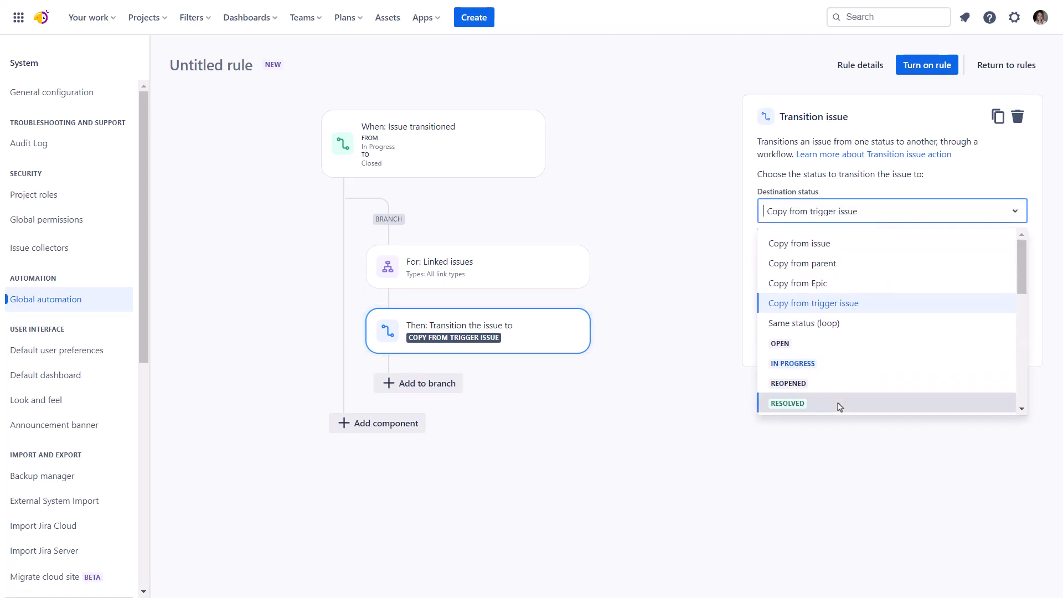
{"action": "left_click", "coordinate": [787, 403]}
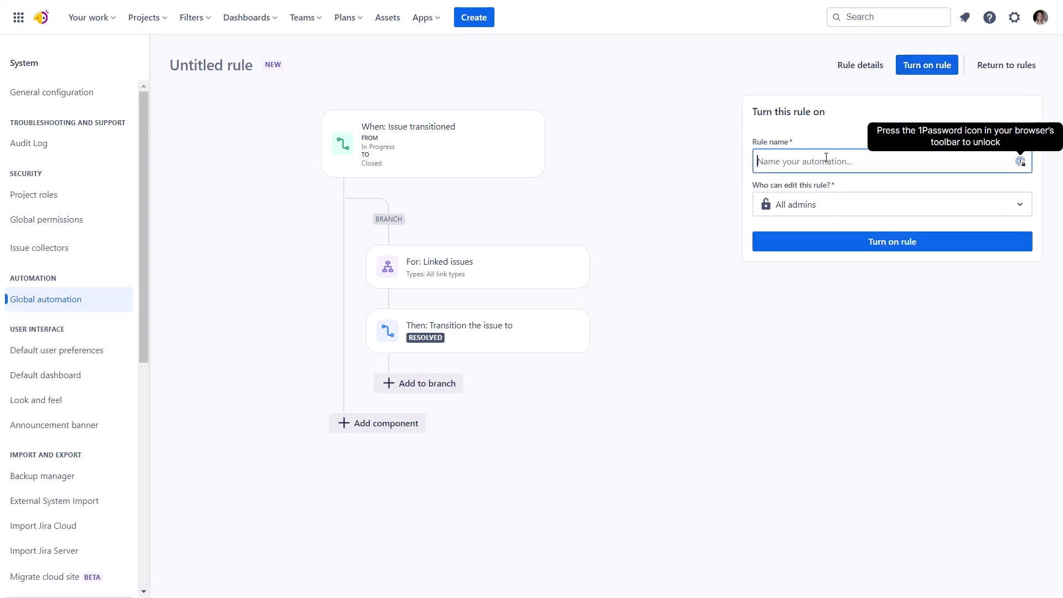
{"action": "type", "text": "Close related issues after r"}
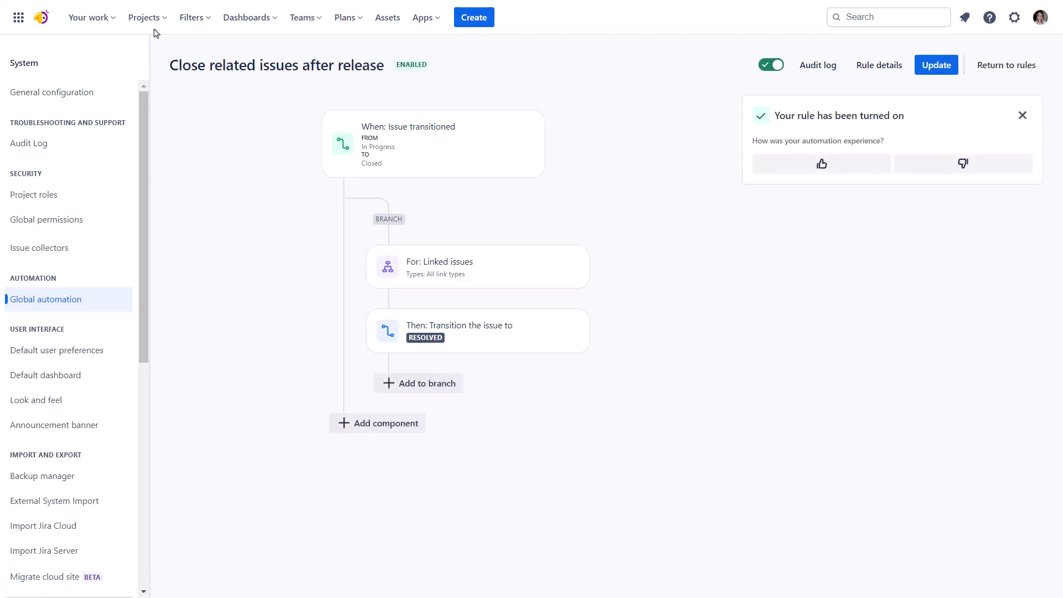
{"action": "left_click", "coordinate": [144, 17]}
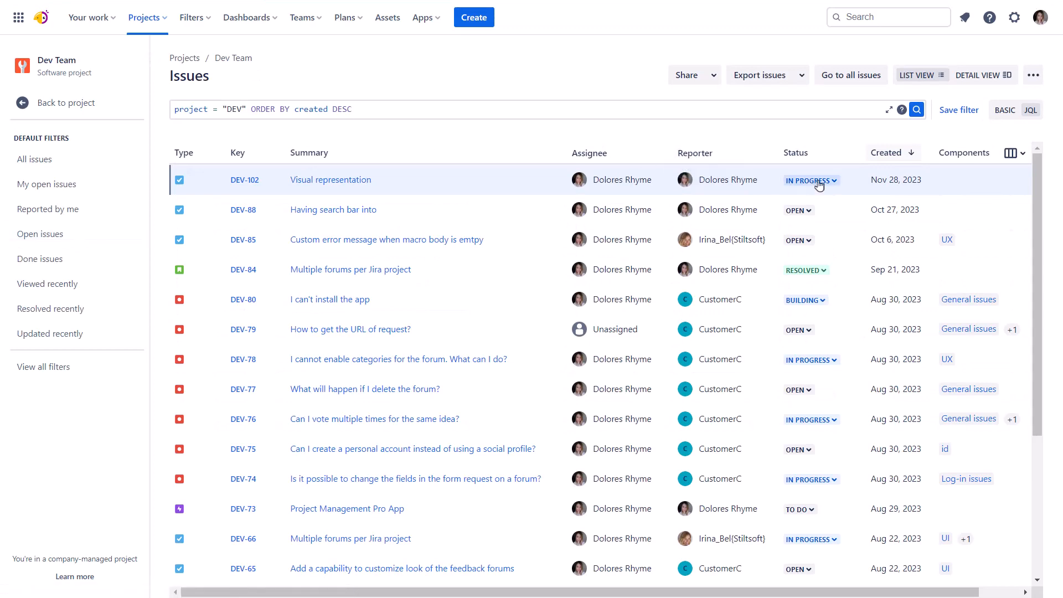
Close DEV-102, check linked PF-74 shows it closed, then go to the apps administration page
{"action": "left_click", "coordinate": [812, 179]}
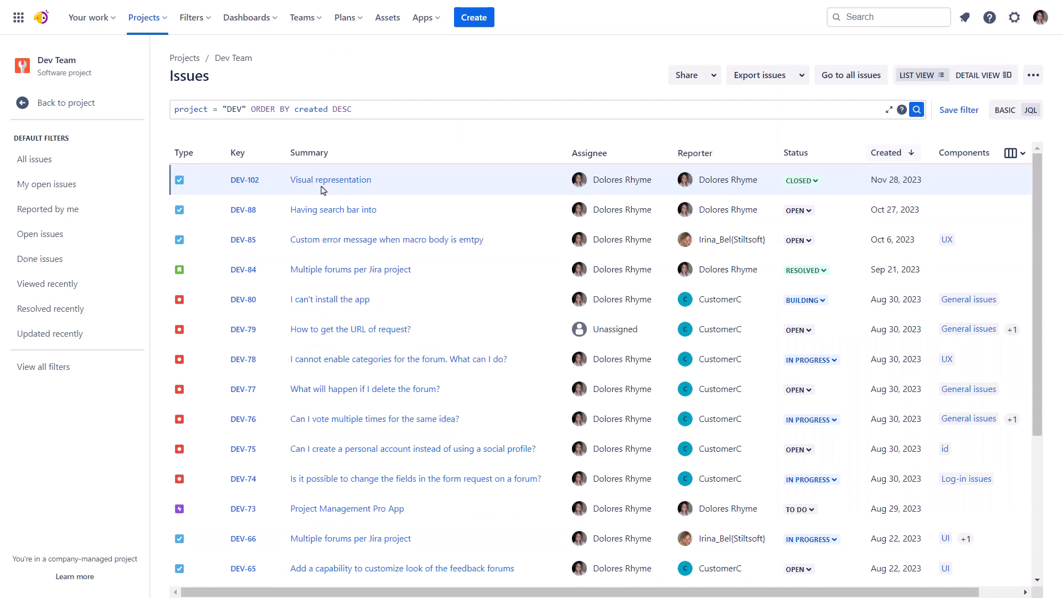
{"action": "left_click", "coordinate": [330, 180]}
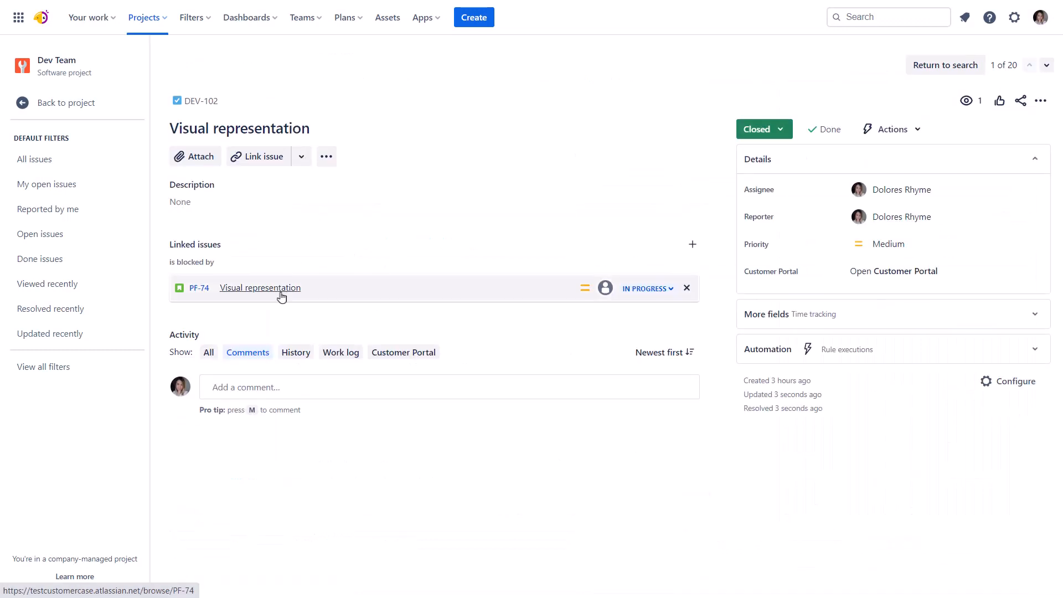
{"action": "left_click", "coordinate": [259, 288]}
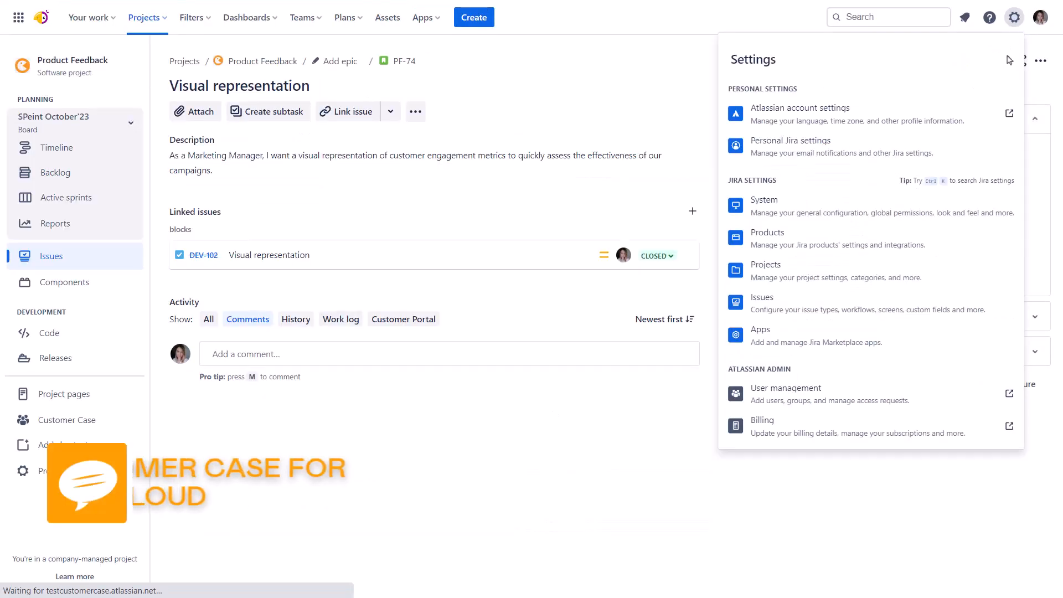
{"action": "left_click", "coordinate": [760, 334]}
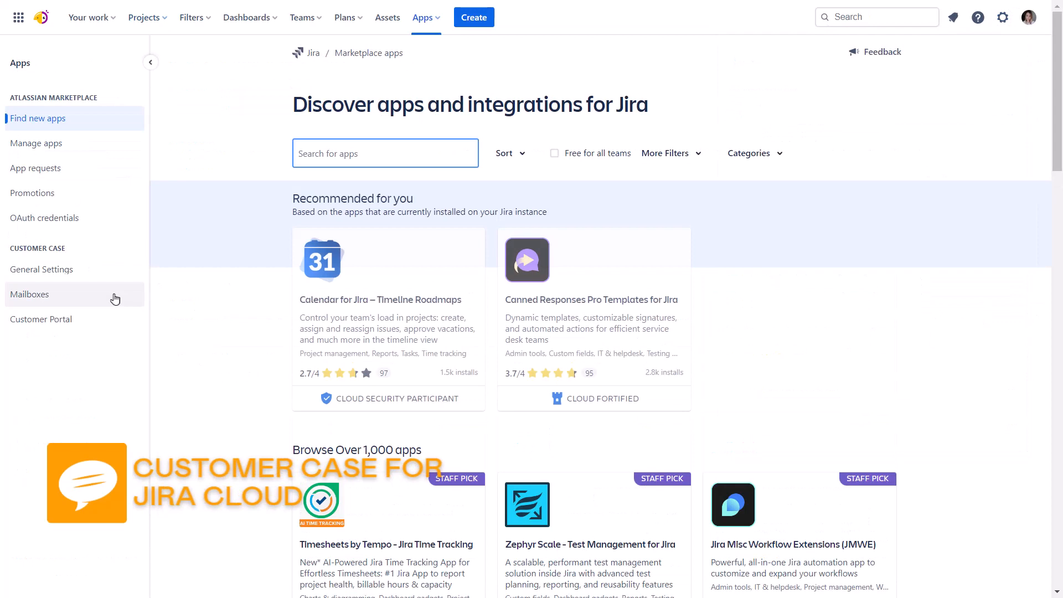
Copy the forum's inbound address from Customer Case mailboxes and go to Product Feedback automation
{"action": "left_click", "coordinate": [29, 294]}
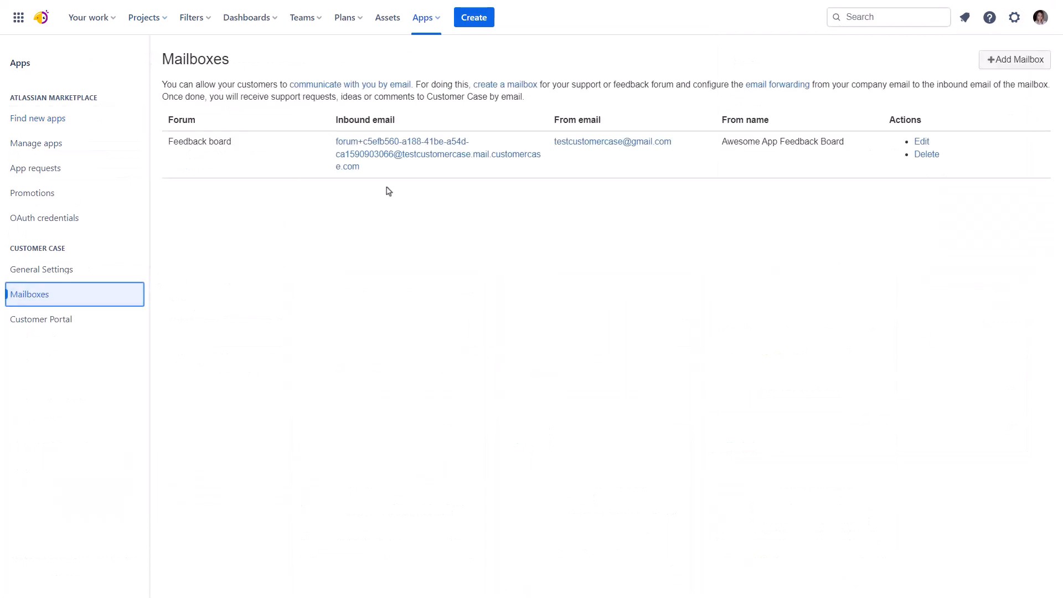
{"action": "key", "text": "ctrl+c"}
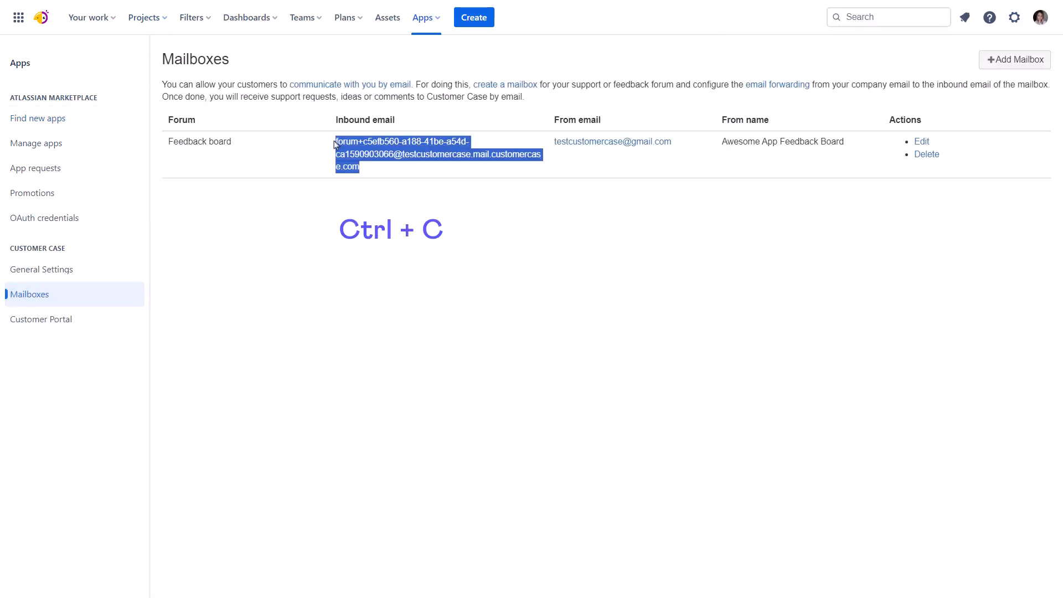
{"action": "left_click", "coordinate": [144, 17]}
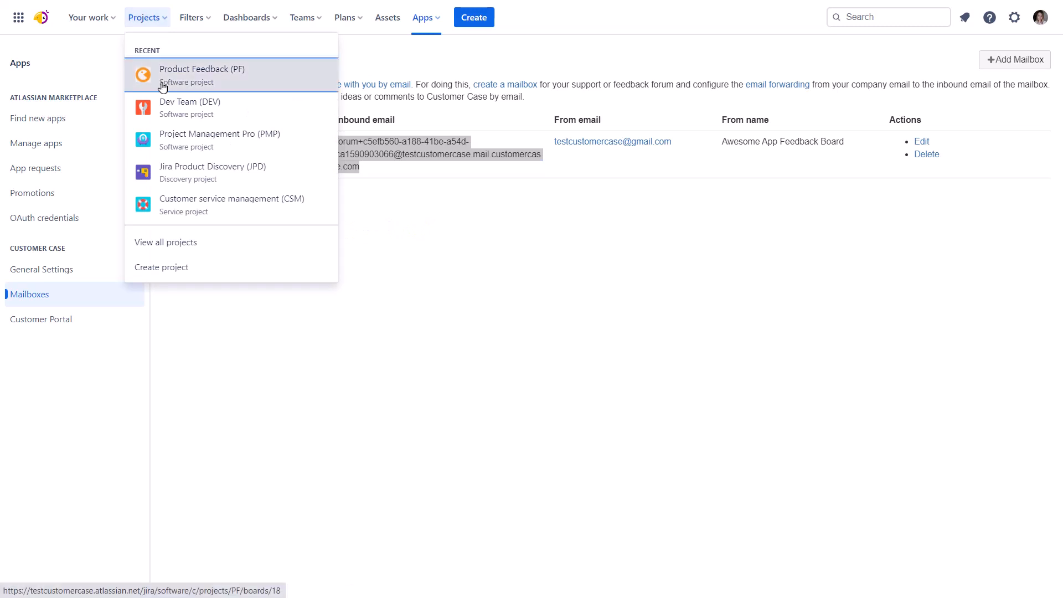
{"action": "left_click", "coordinate": [202, 75]}
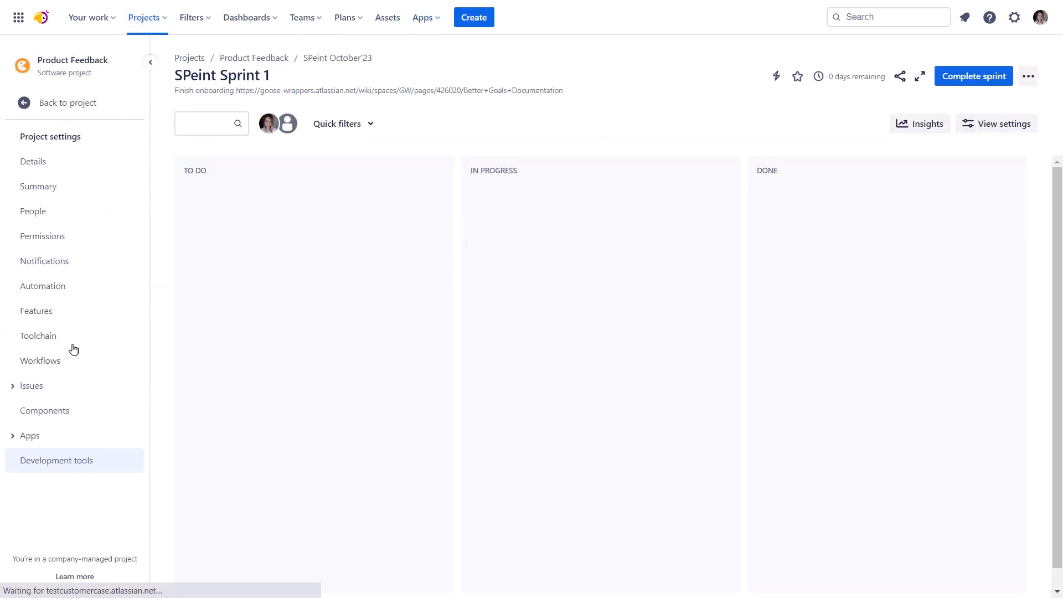
{"action": "left_click", "coordinate": [43, 285]}
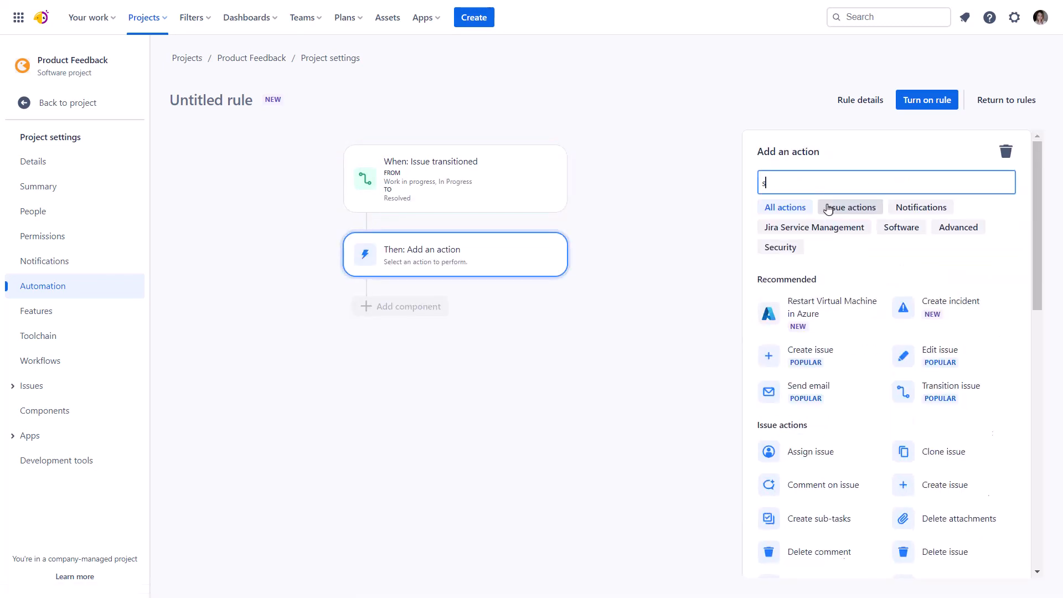
Add a Send email action with the delivery message and turn on the rule as 'Update customers after release'
{"action": "left_click", "coordinate": [807, 391]}
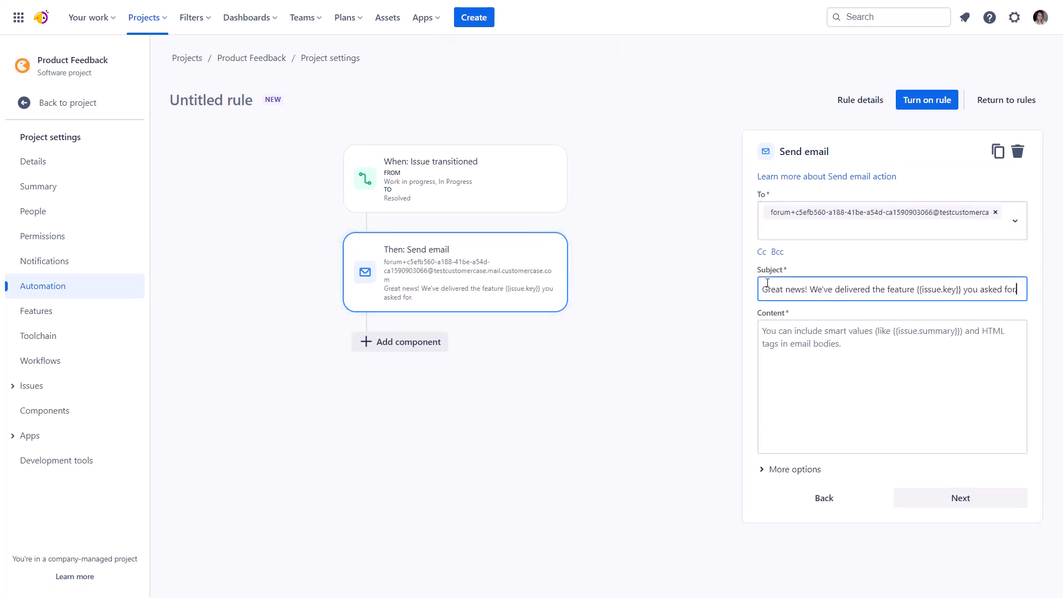
{"action": "type", "text": "We're happy to inform you that we've delivered what you asked for. Read our docs to know more."}
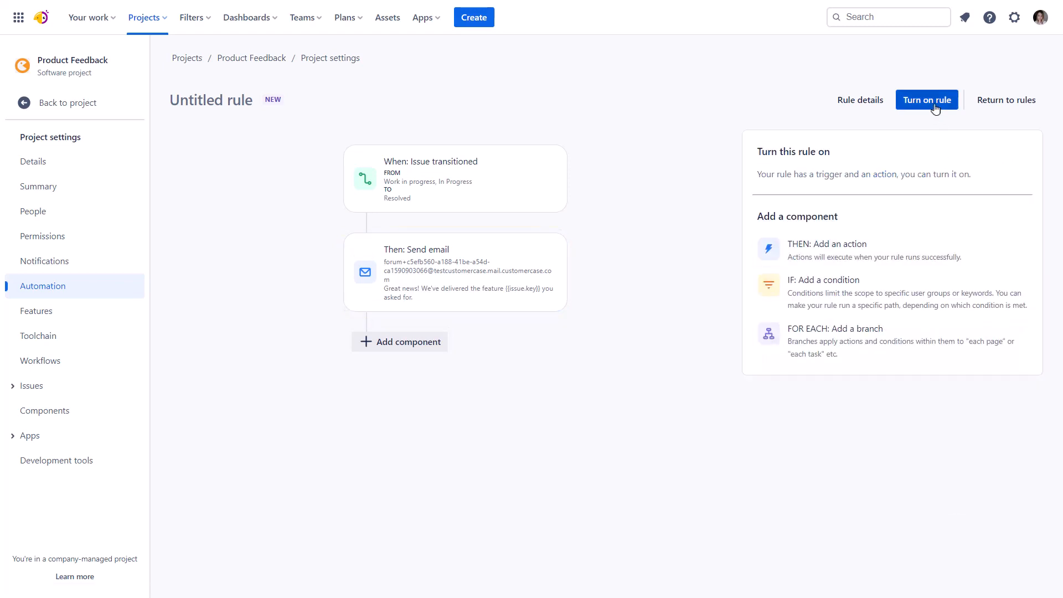
{"action": "left_click", "coordinate": [925, 99]}
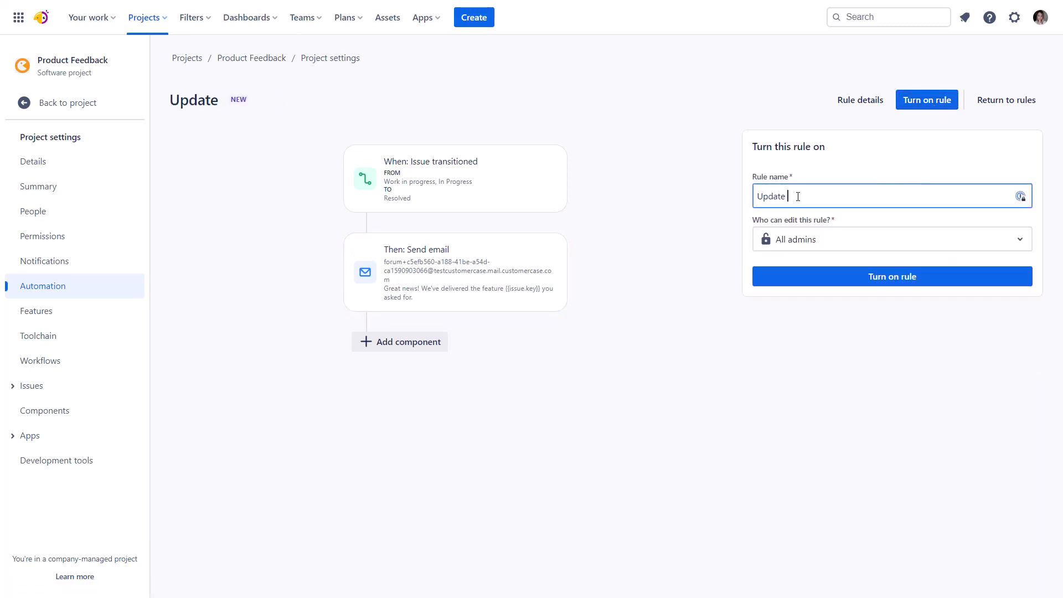
{"action": "type", "text": "customers after release"}
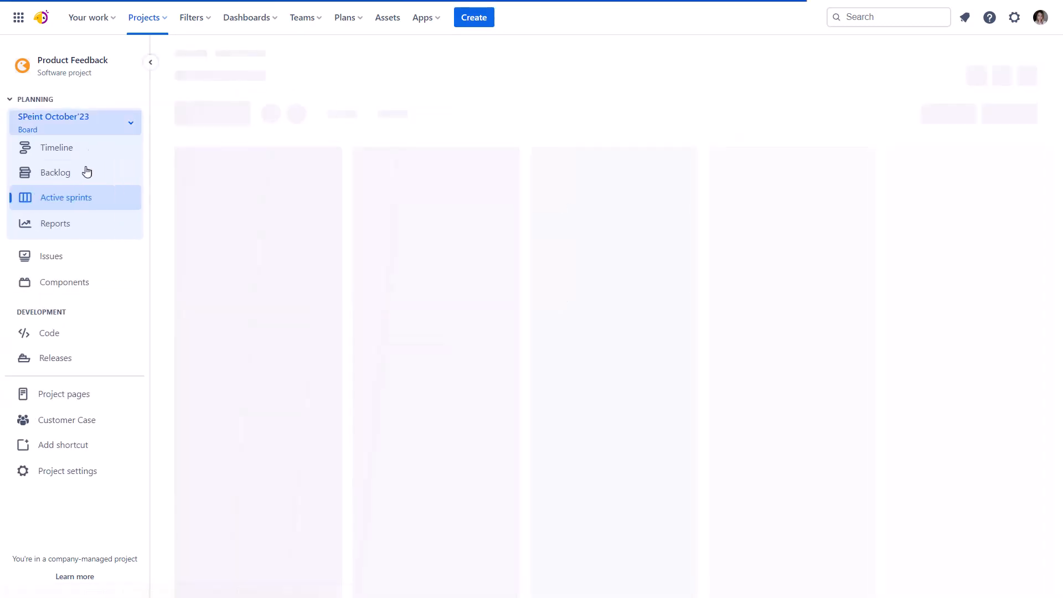
Resolve PF-74, view its customer portal details, and return to the project's automation rules
{"action": "left_click", "coordinate": [51, 256]}
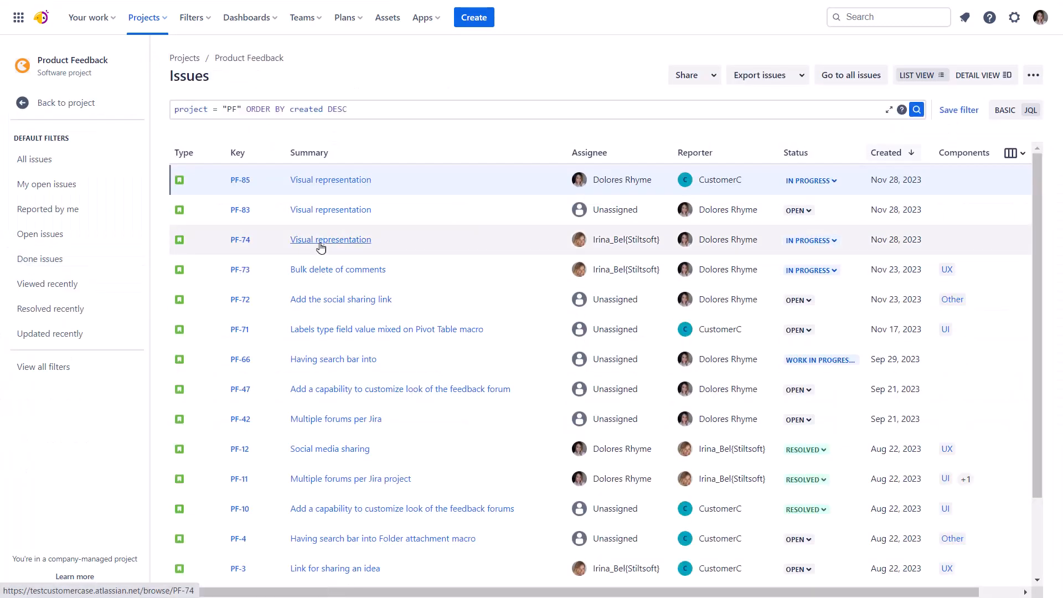
{"action": "left_click", "coordinate": [330, 240]}
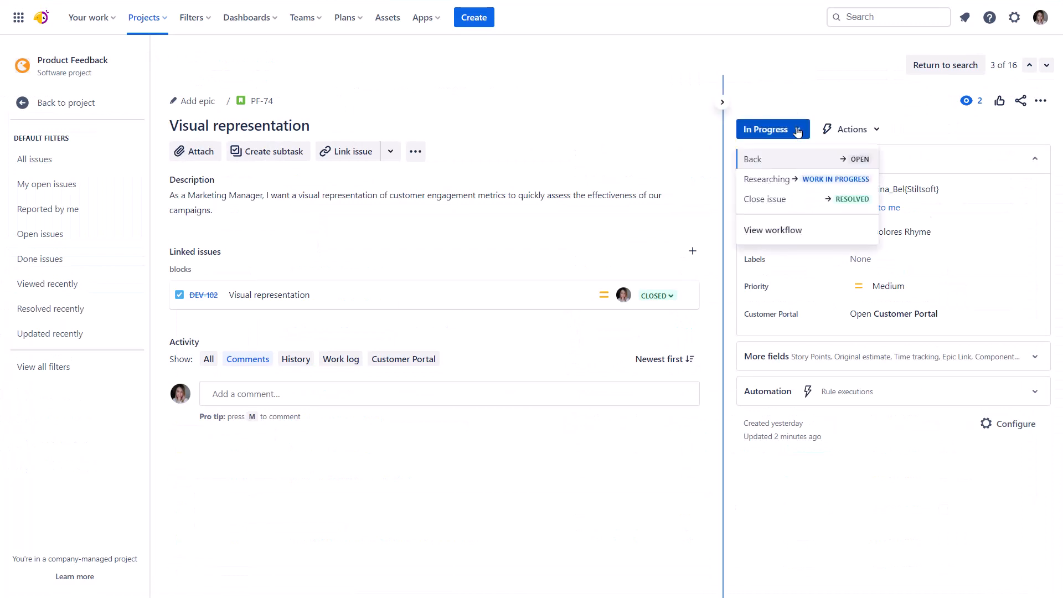
{"action": "left_click", "coordinate": [751, 158]}
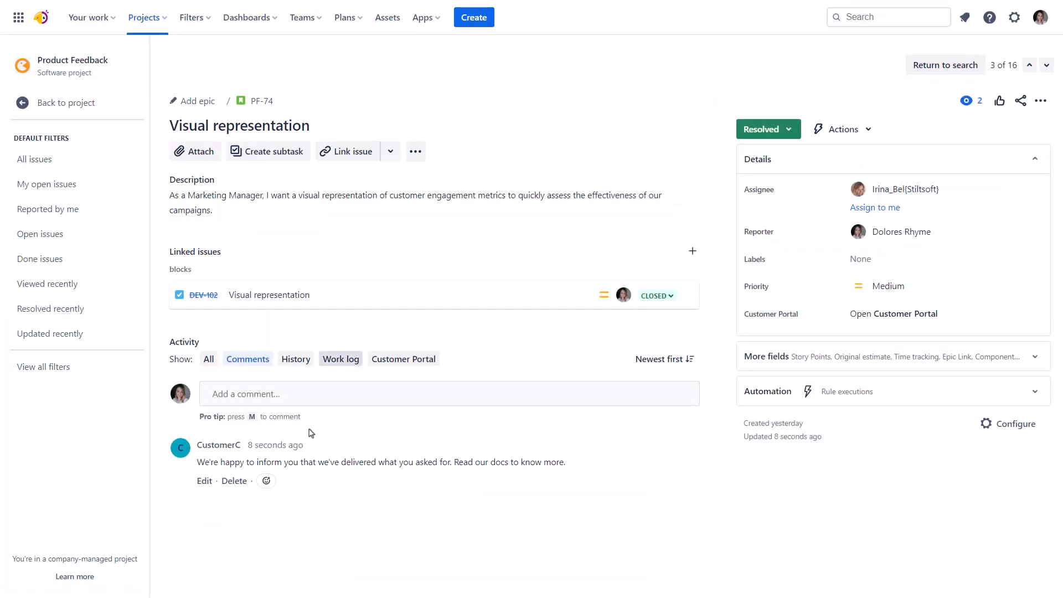
{"action": "left_click", "coordinate": [893, 313]}
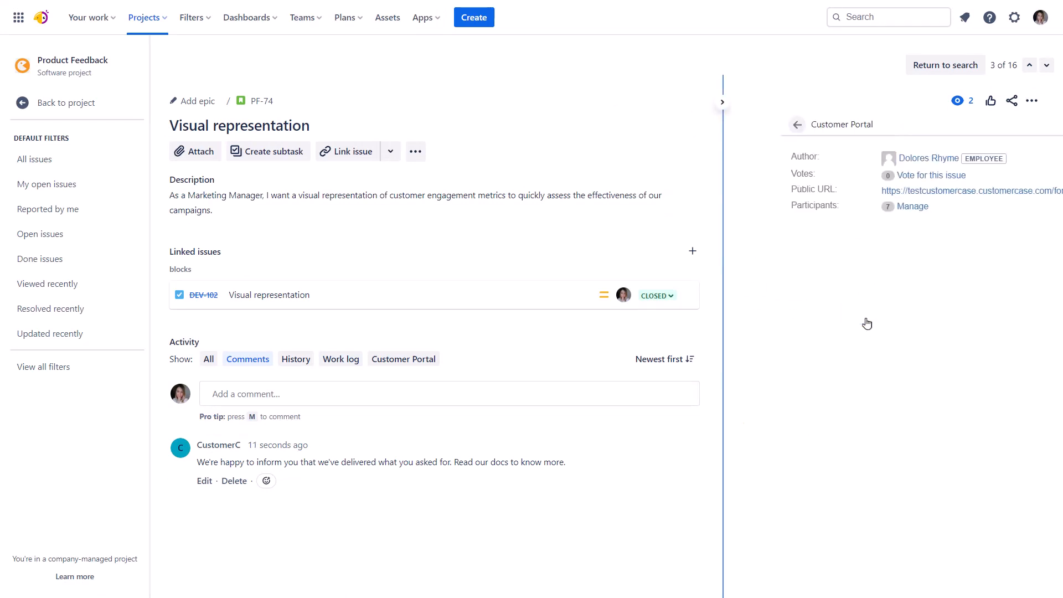
{"action": "left_click", "coordinate": [970, 191]}
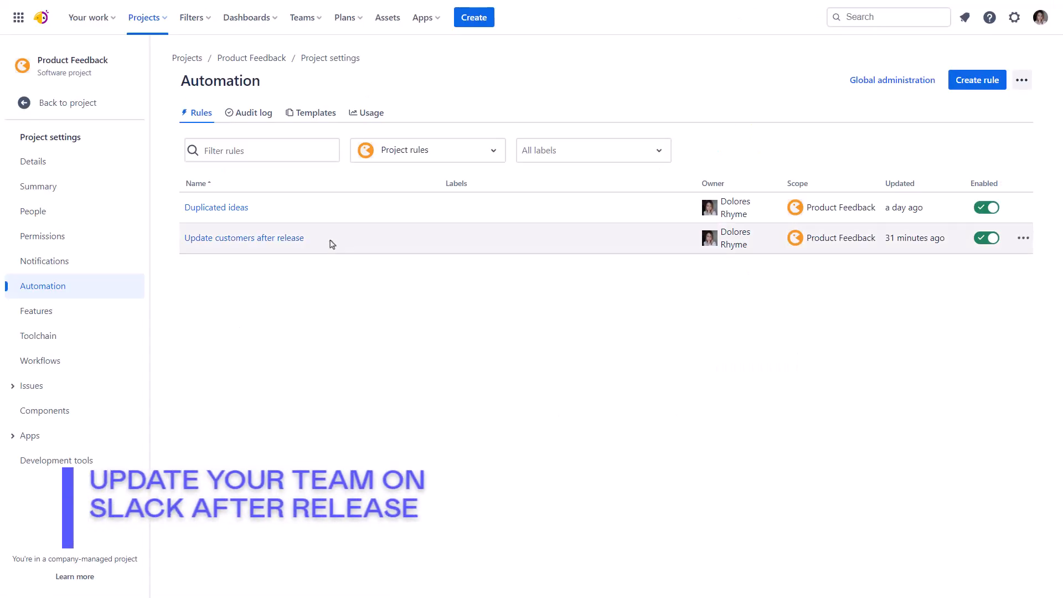
Add a Slack message with issue summary and URL to #product-ideas, update the rule, and open PF-73
{"action": "left_click", "coordinate": [244, 237]}
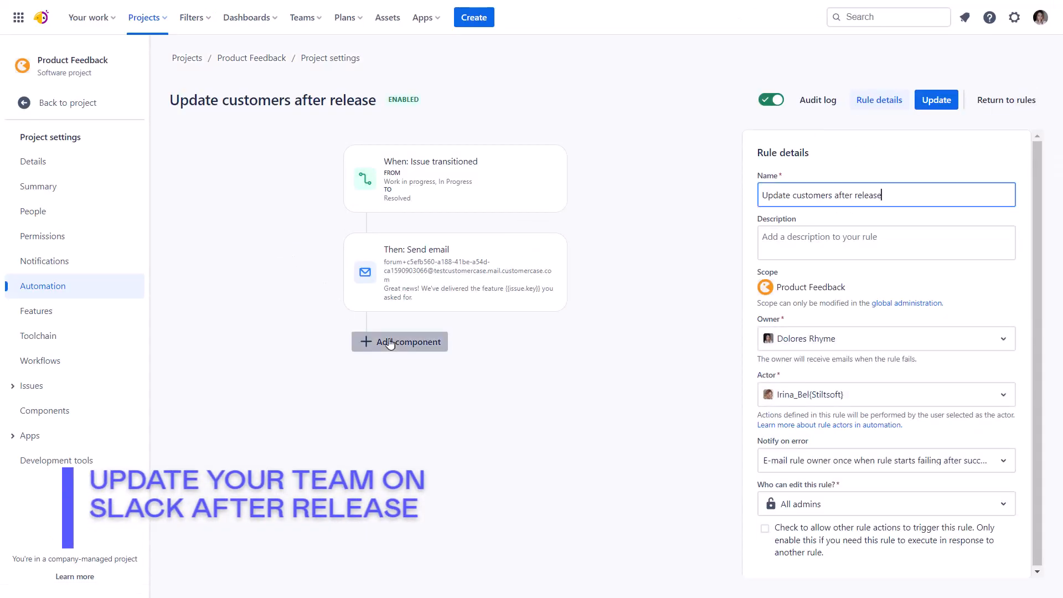
{"action": "left_click", "coordinate": [399, 341]}
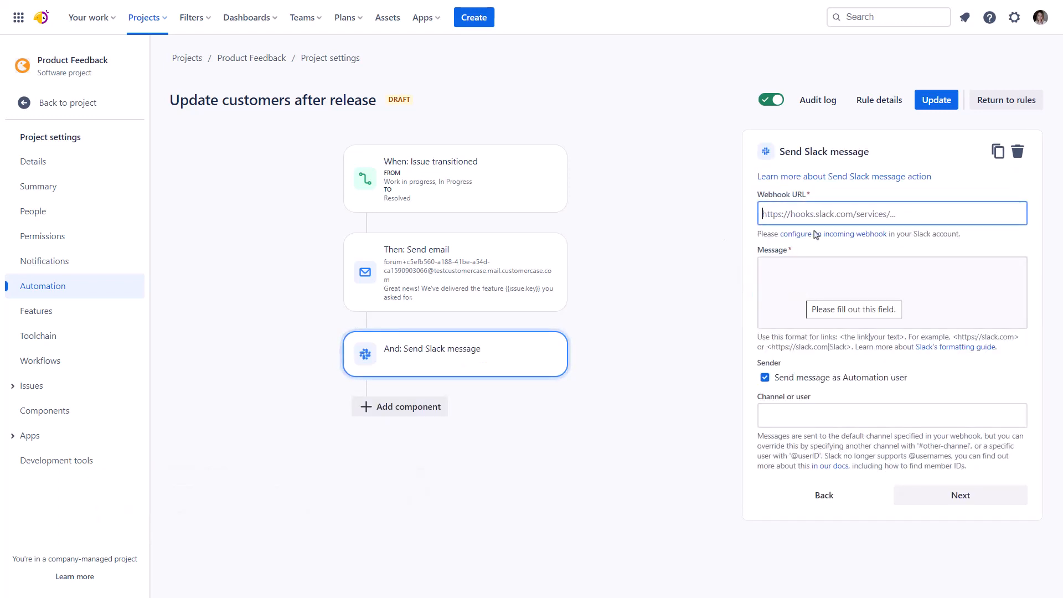
{"action": "type", "text": "The issue was delivered to customers {{issue.summary}}, {{issue.url}}."}
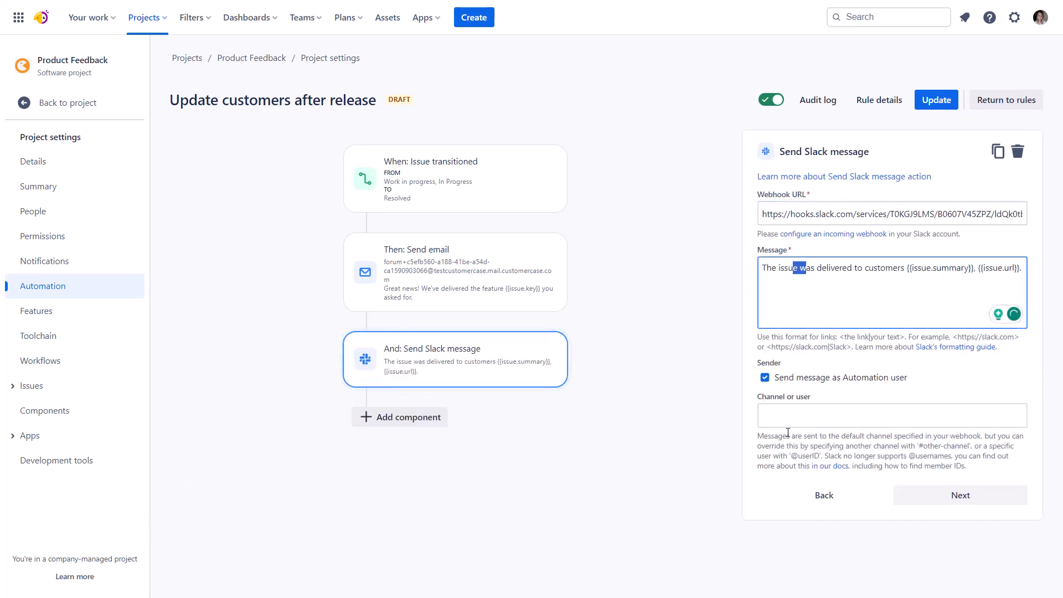
{"action": "left_click", "coordinate": [891, 415]}
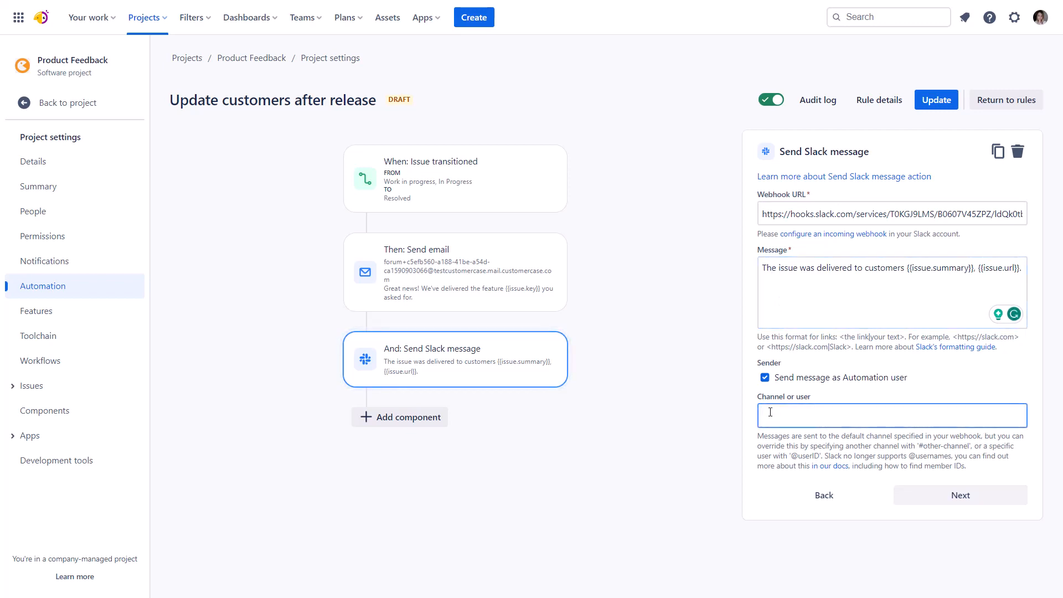
{"action": "type", "text": "#product-ideas"}
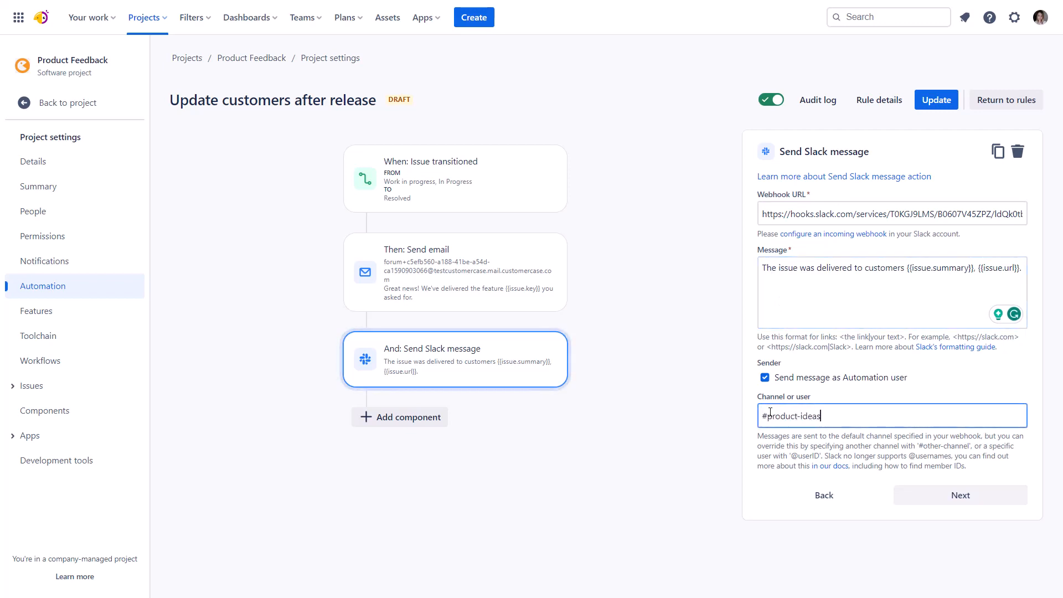
{"action": "left_click", "coordinate": [937, 100]}
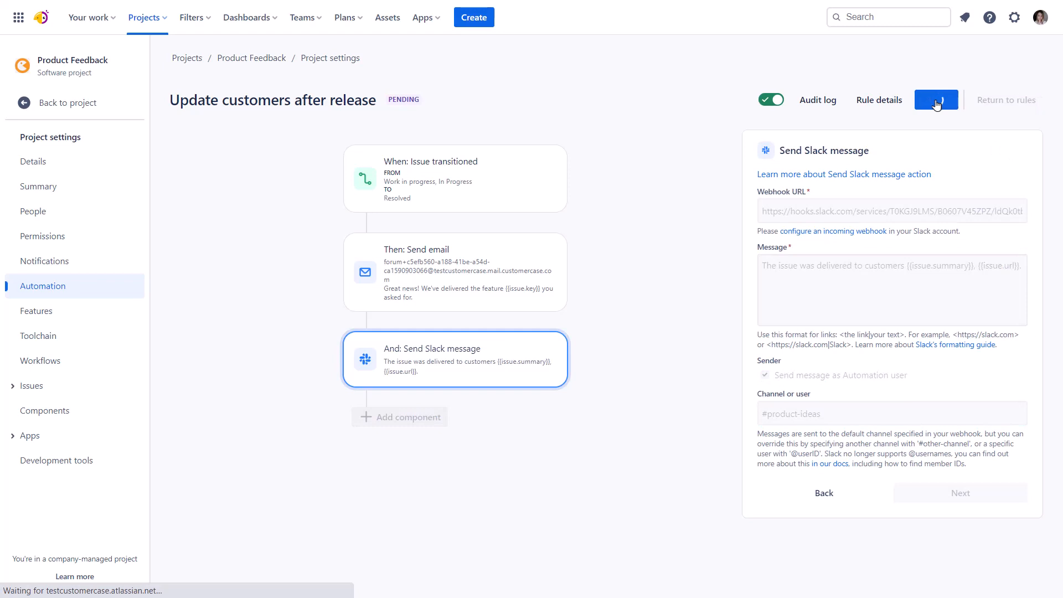
{"action": "left_click", "coordinate": [936, 99]}
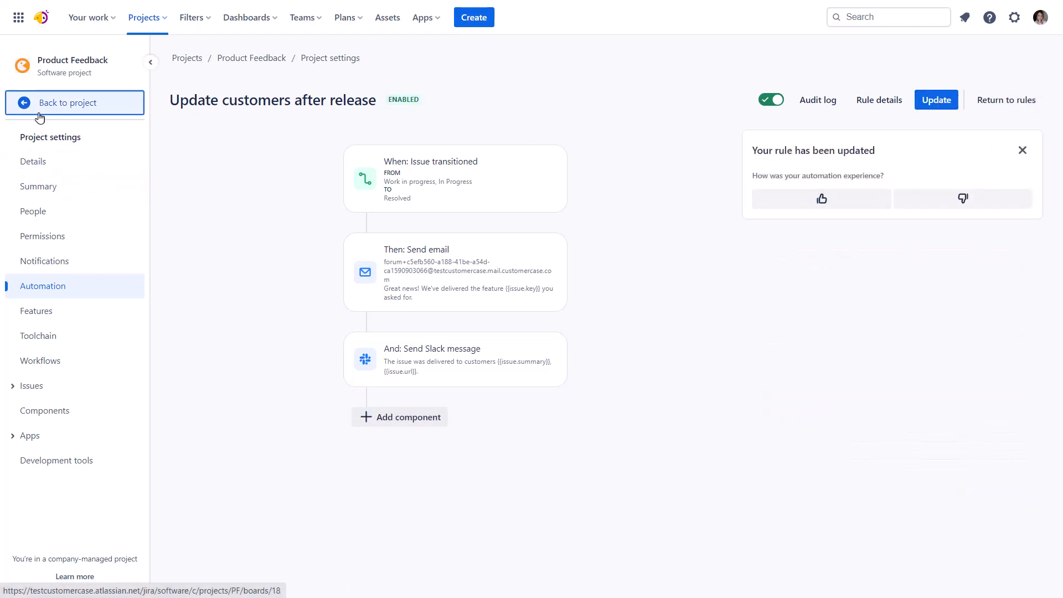
{"action": "left_click", "coordinate": [40, 259]}
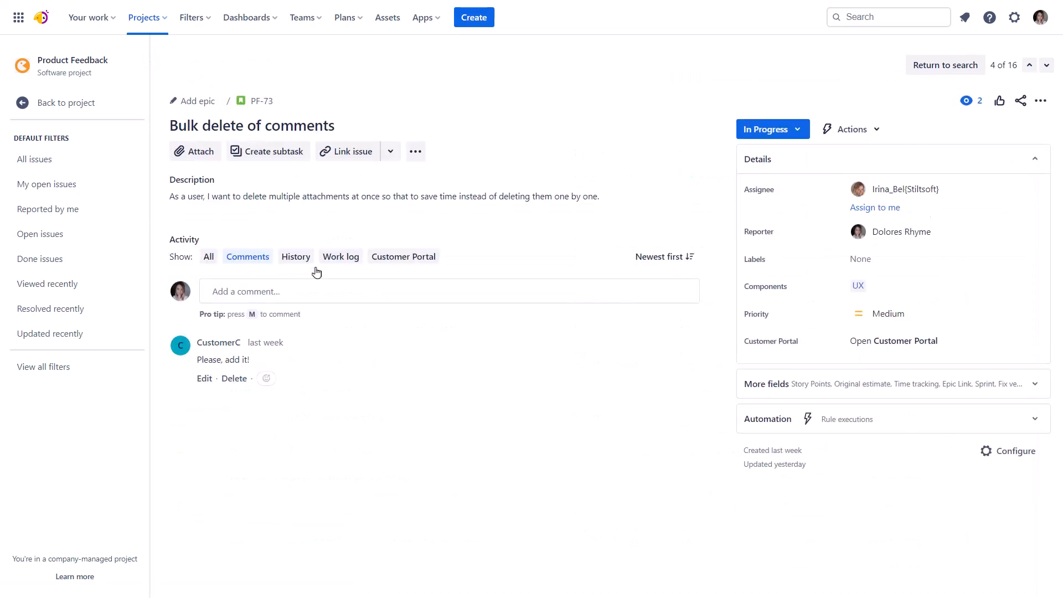
Set PF-73 'Bulk delete of comments' to Resolved so the delivery notice posts to Slack's product-ideas channel
{"action": "left_click", "coordinate": [772, 129]}
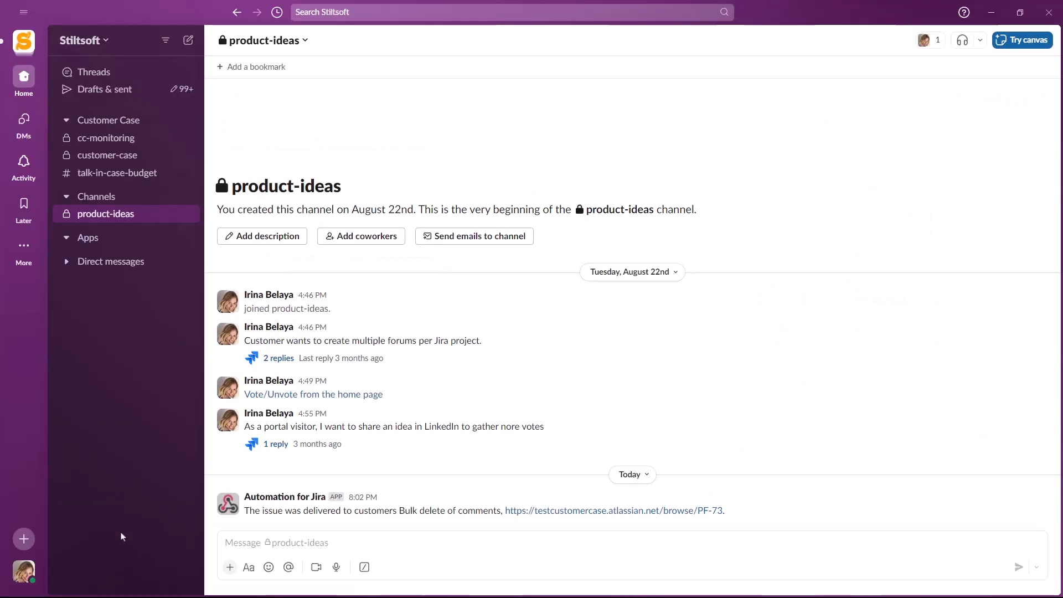
{"action": "mouse_move", "coordinate": [460, 510]}
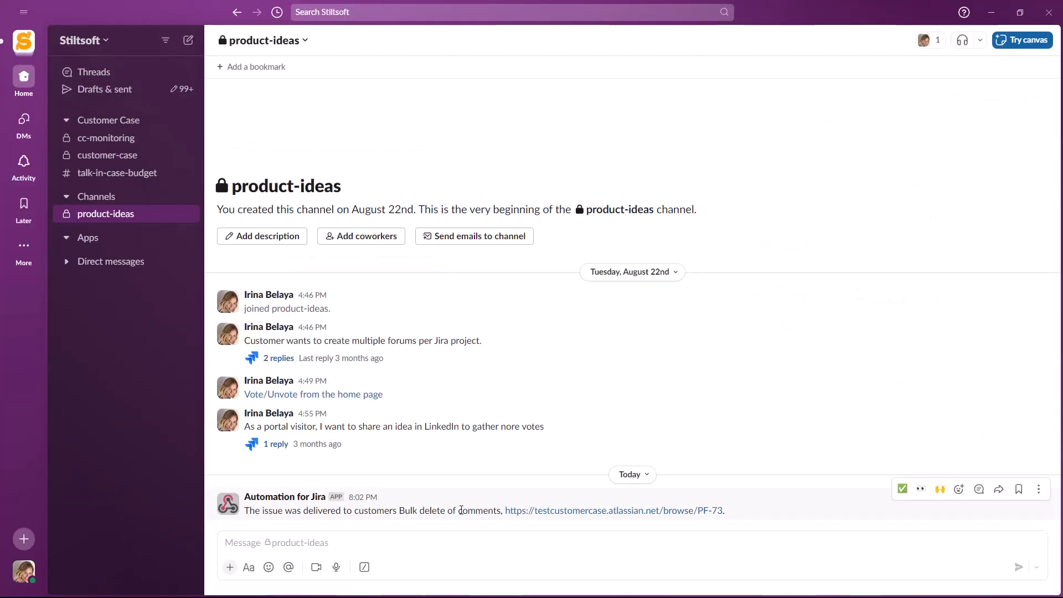